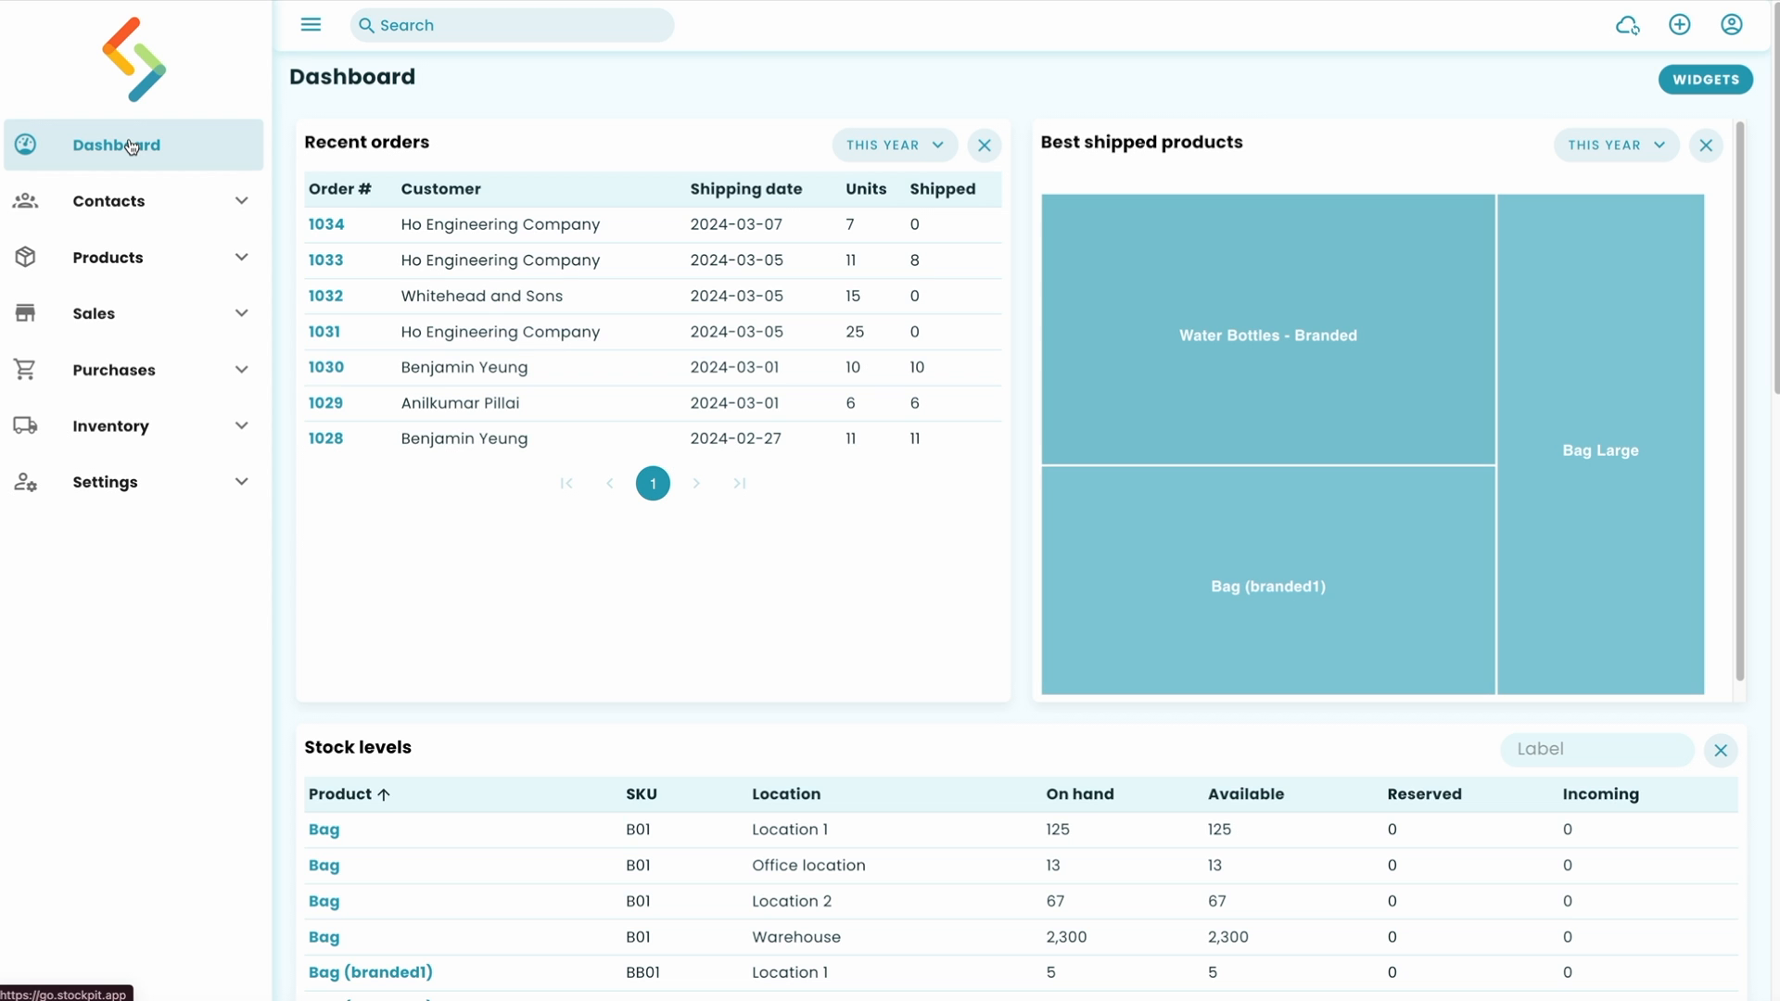
left_click(107, 257)
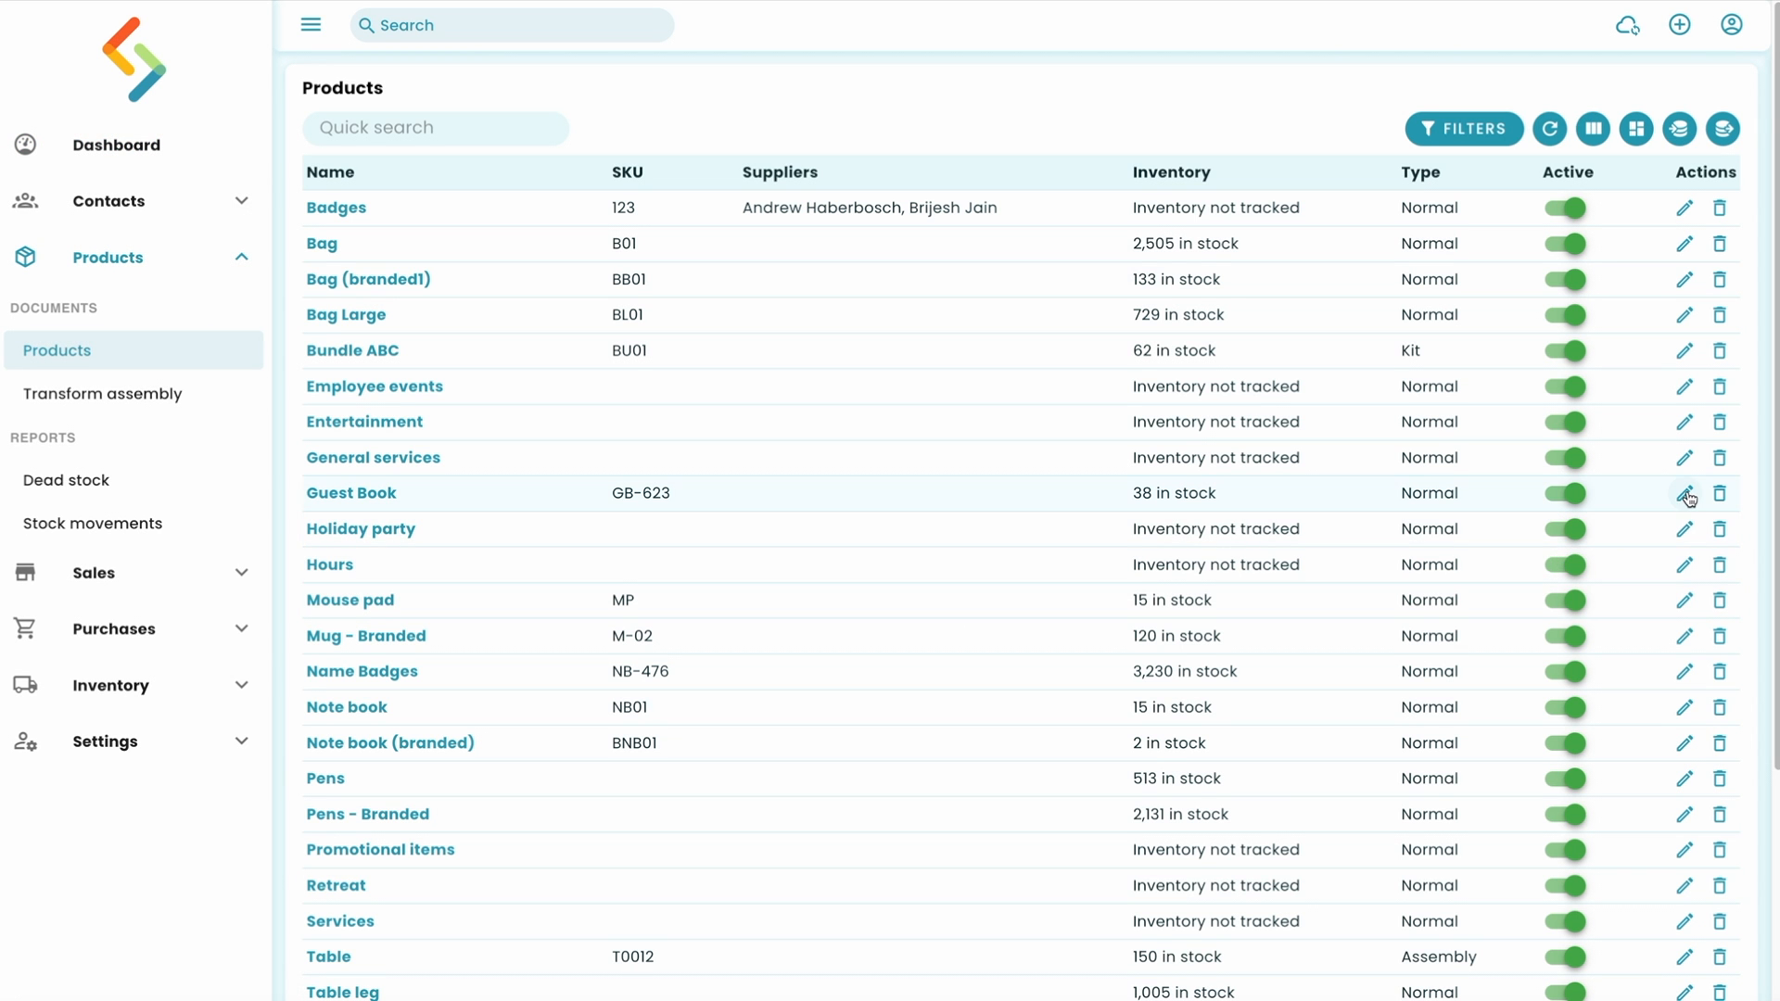
left_click(1684, 497)
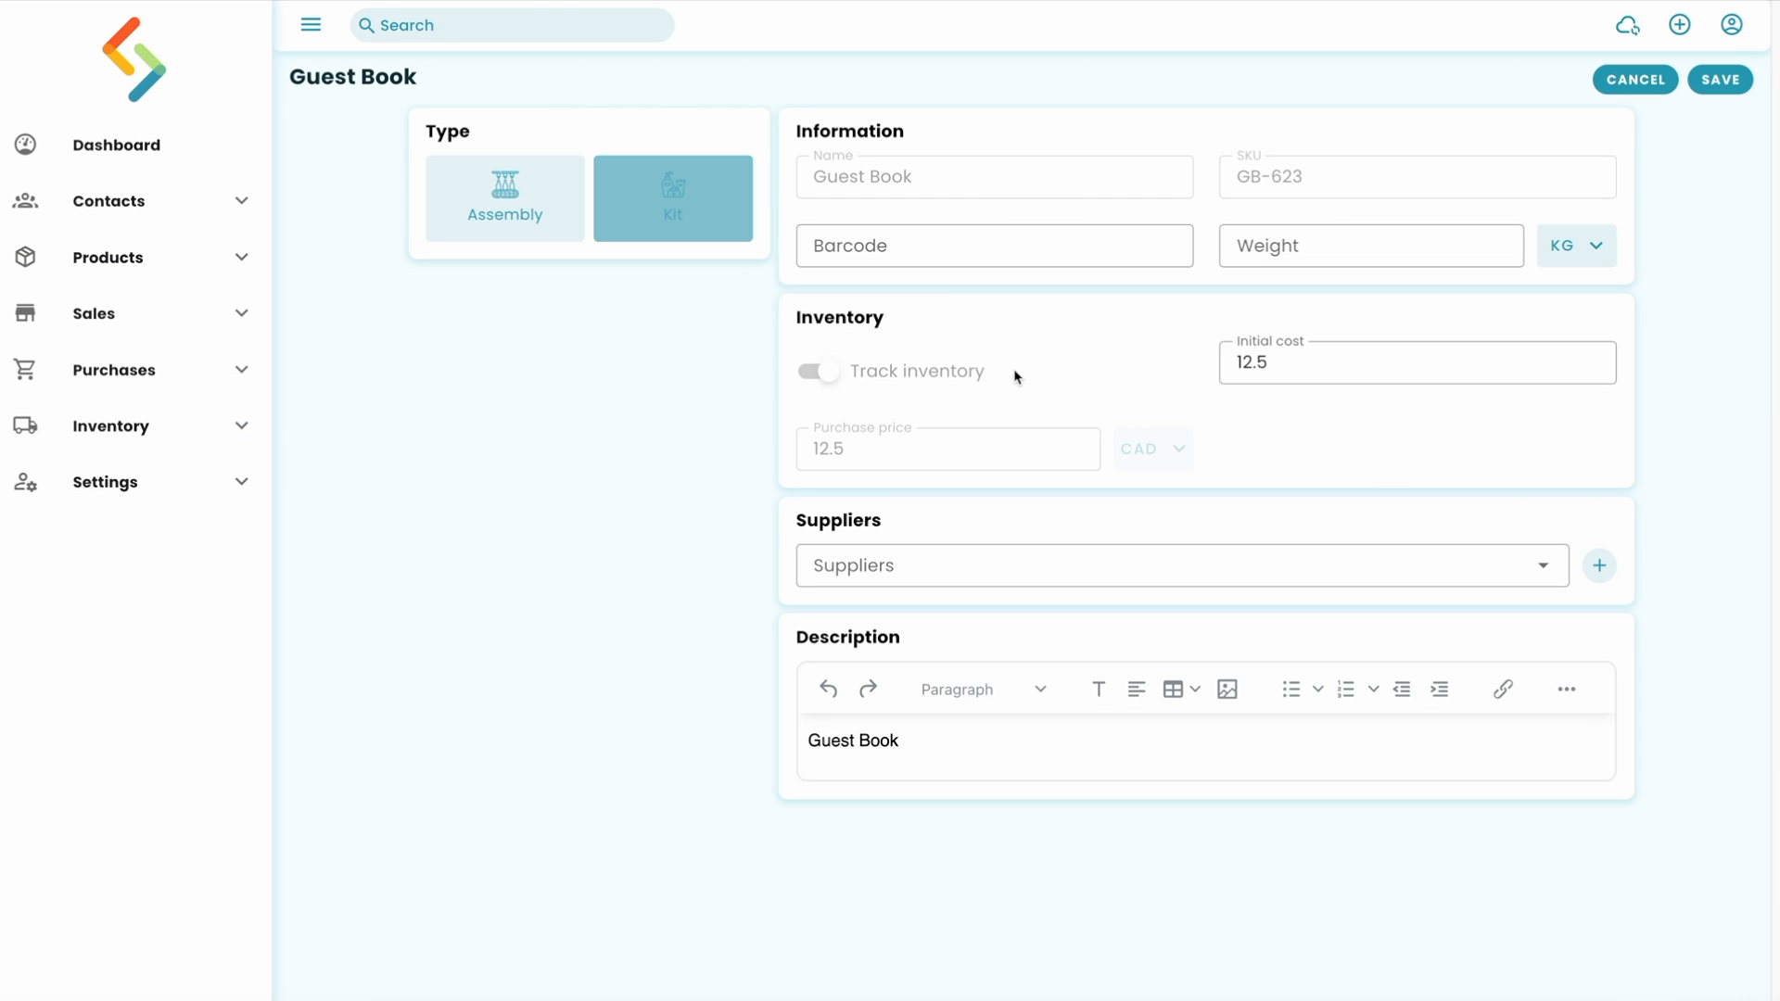
left_click(993, 245)
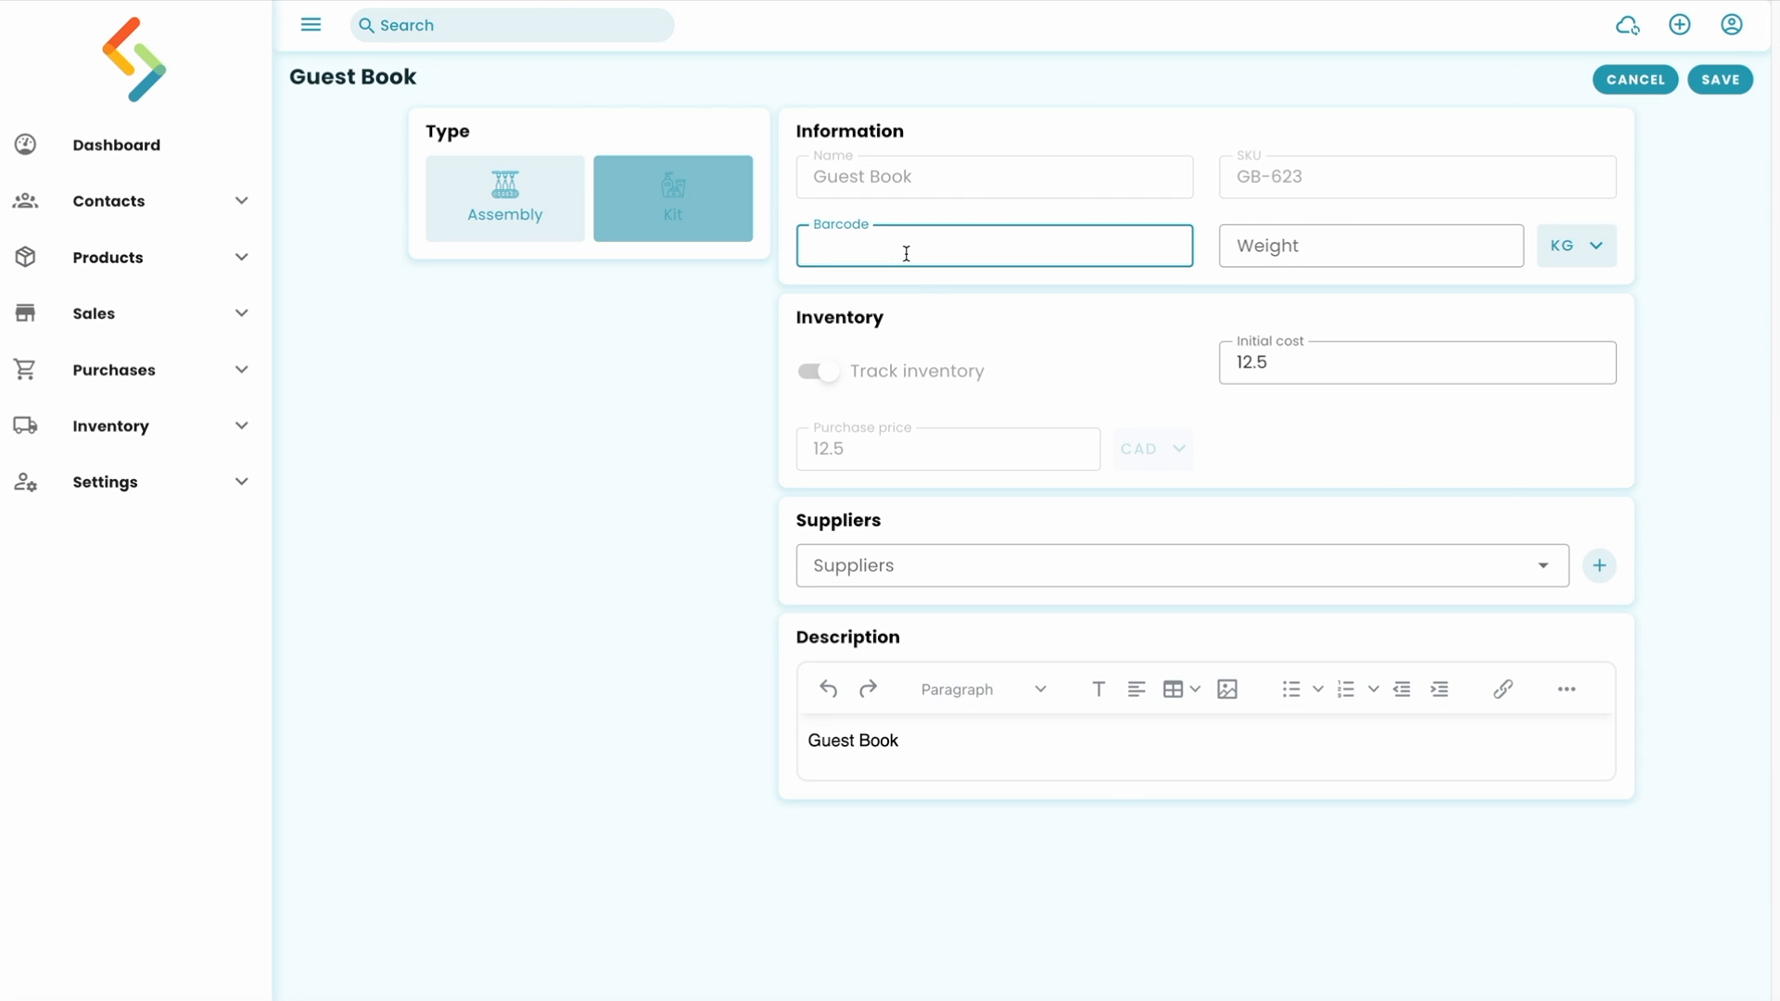
type("5010029020519")
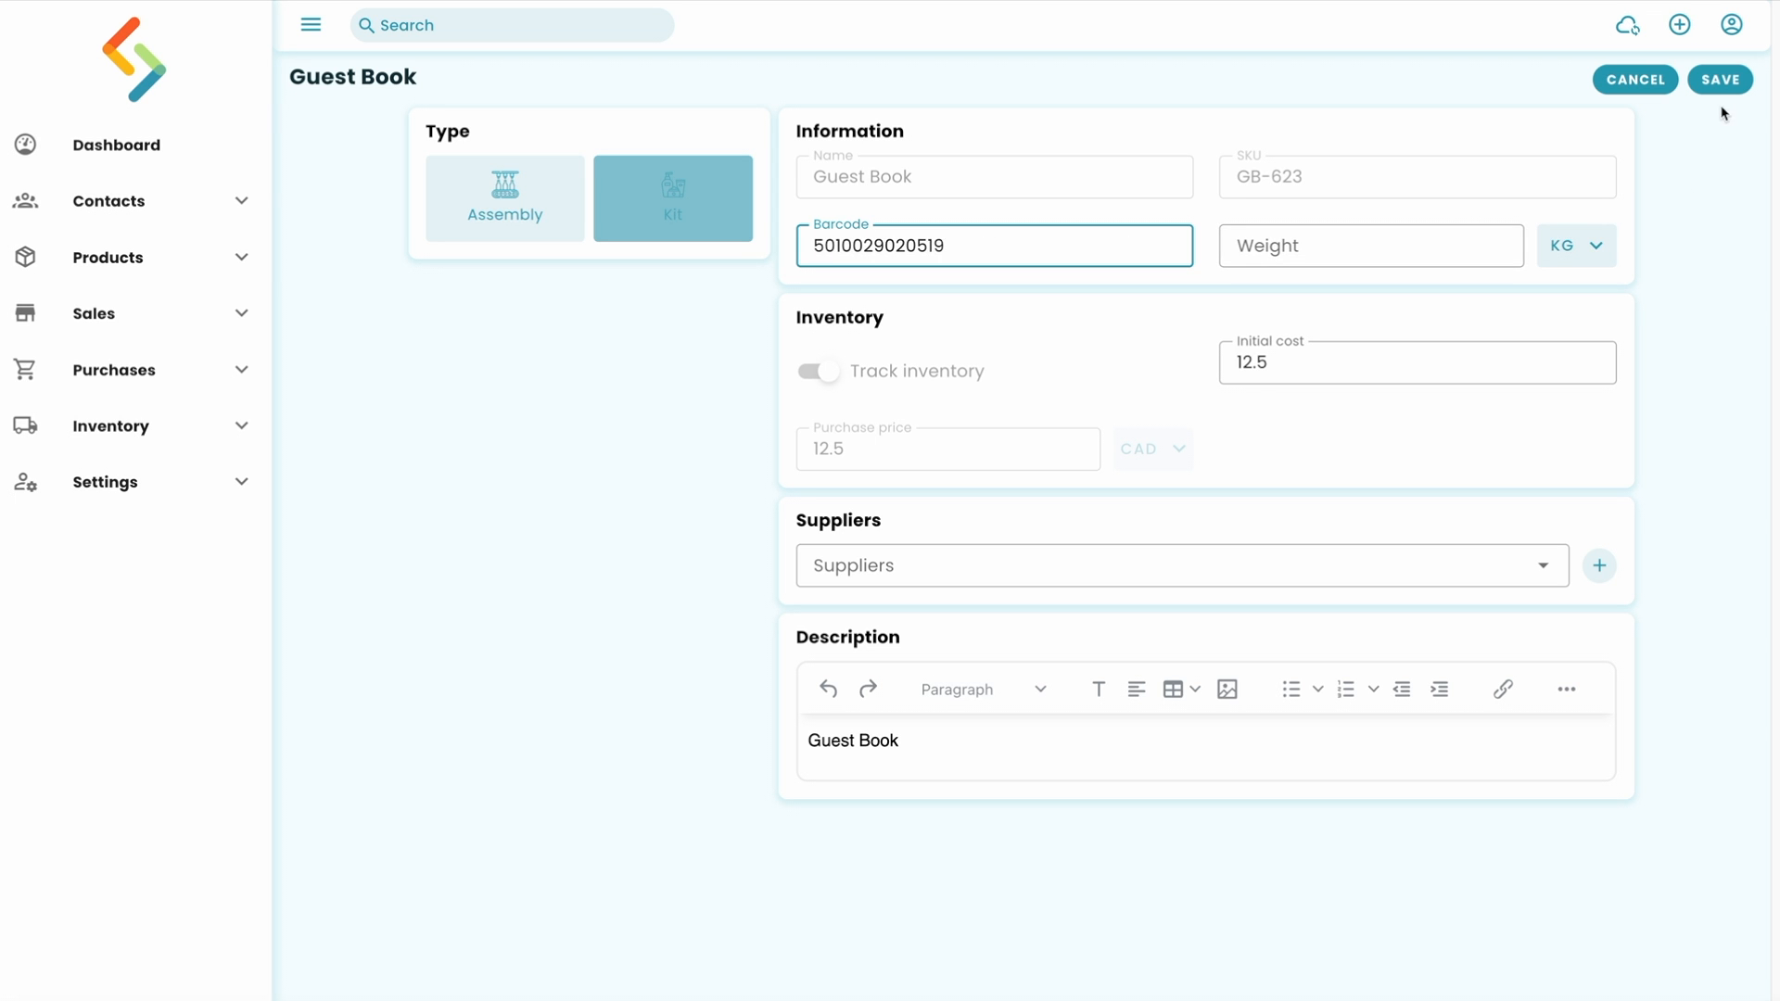
left_click(1719, 80)
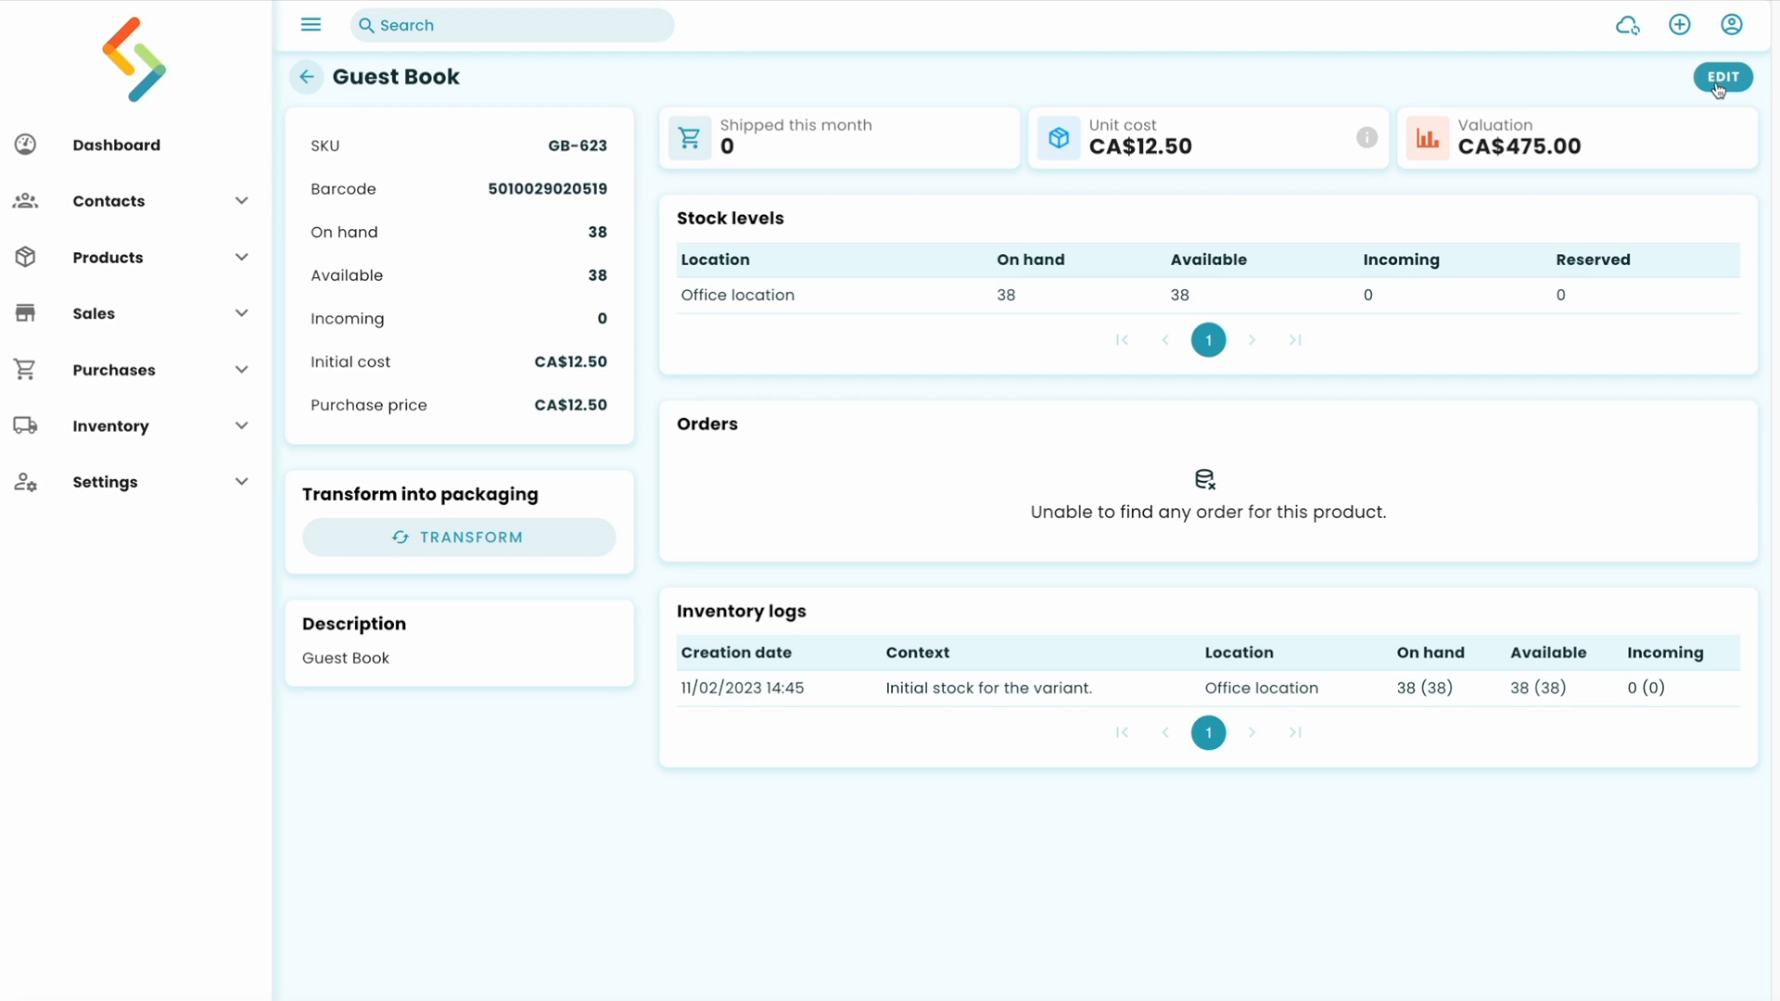
mouse_move(976, 297)
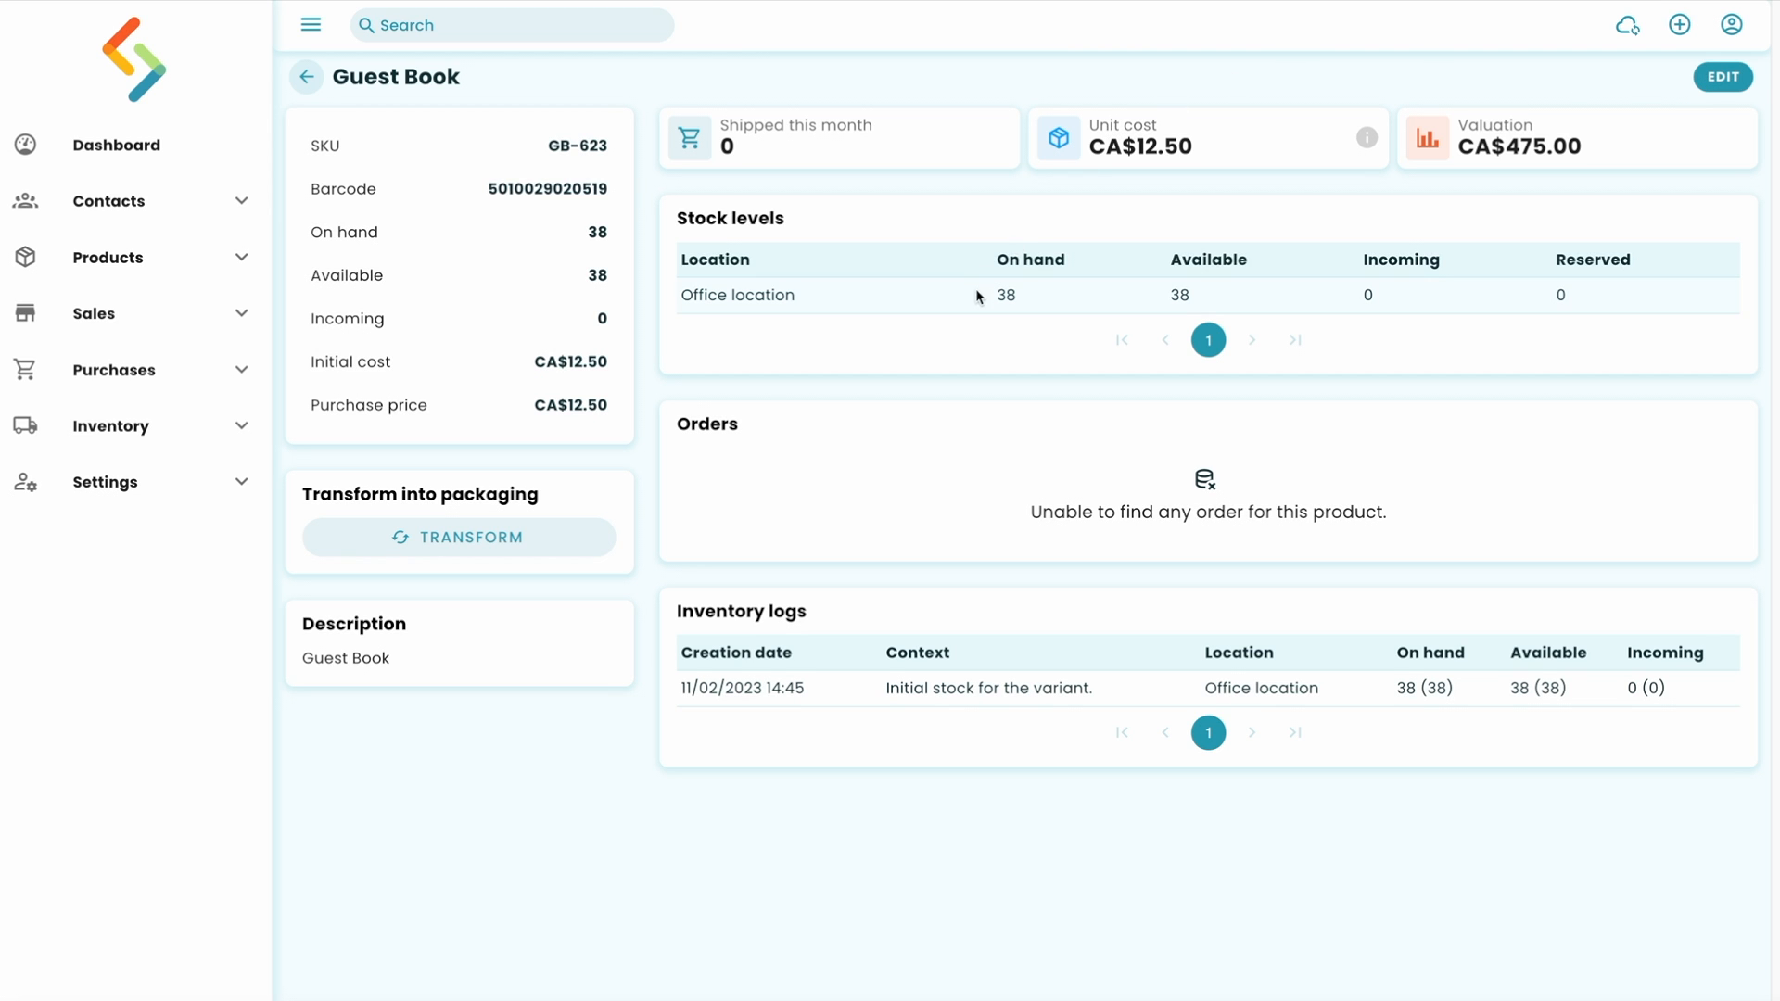
mouse_move(947, 349)
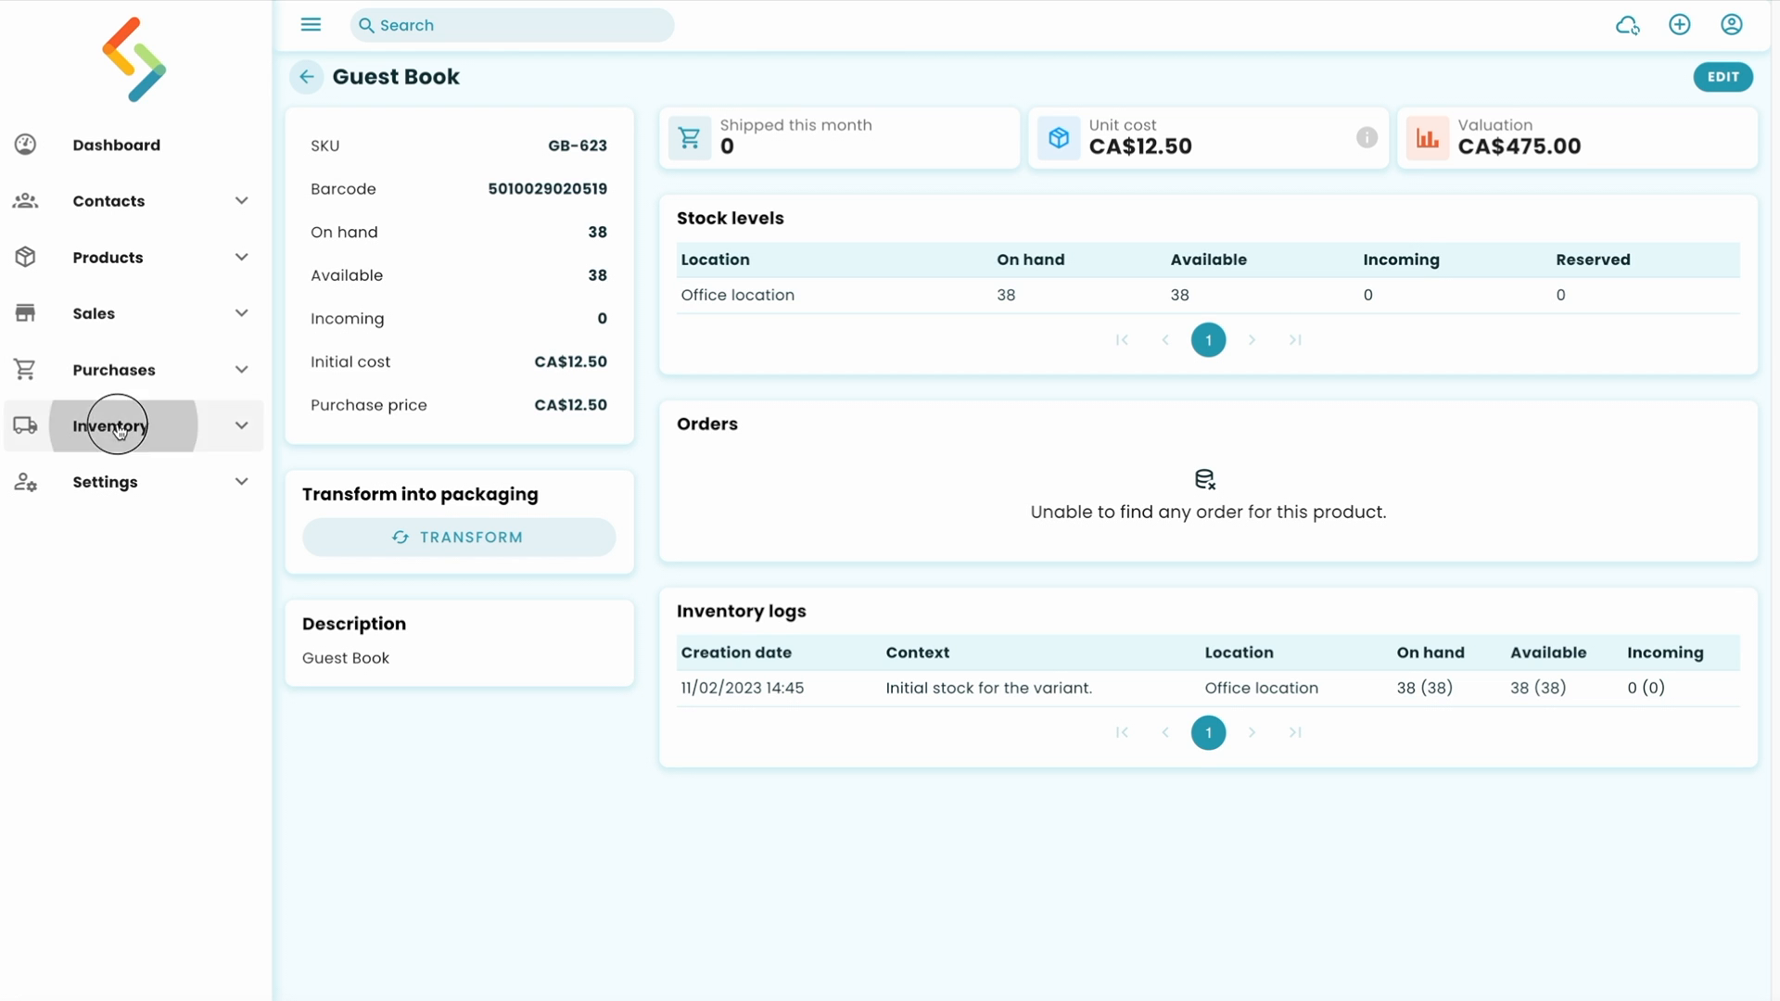
- Create a stock adjustment scanning Mouse pad, USB Fan and 5 Water Bottles - Branded
left_click(111, 426)
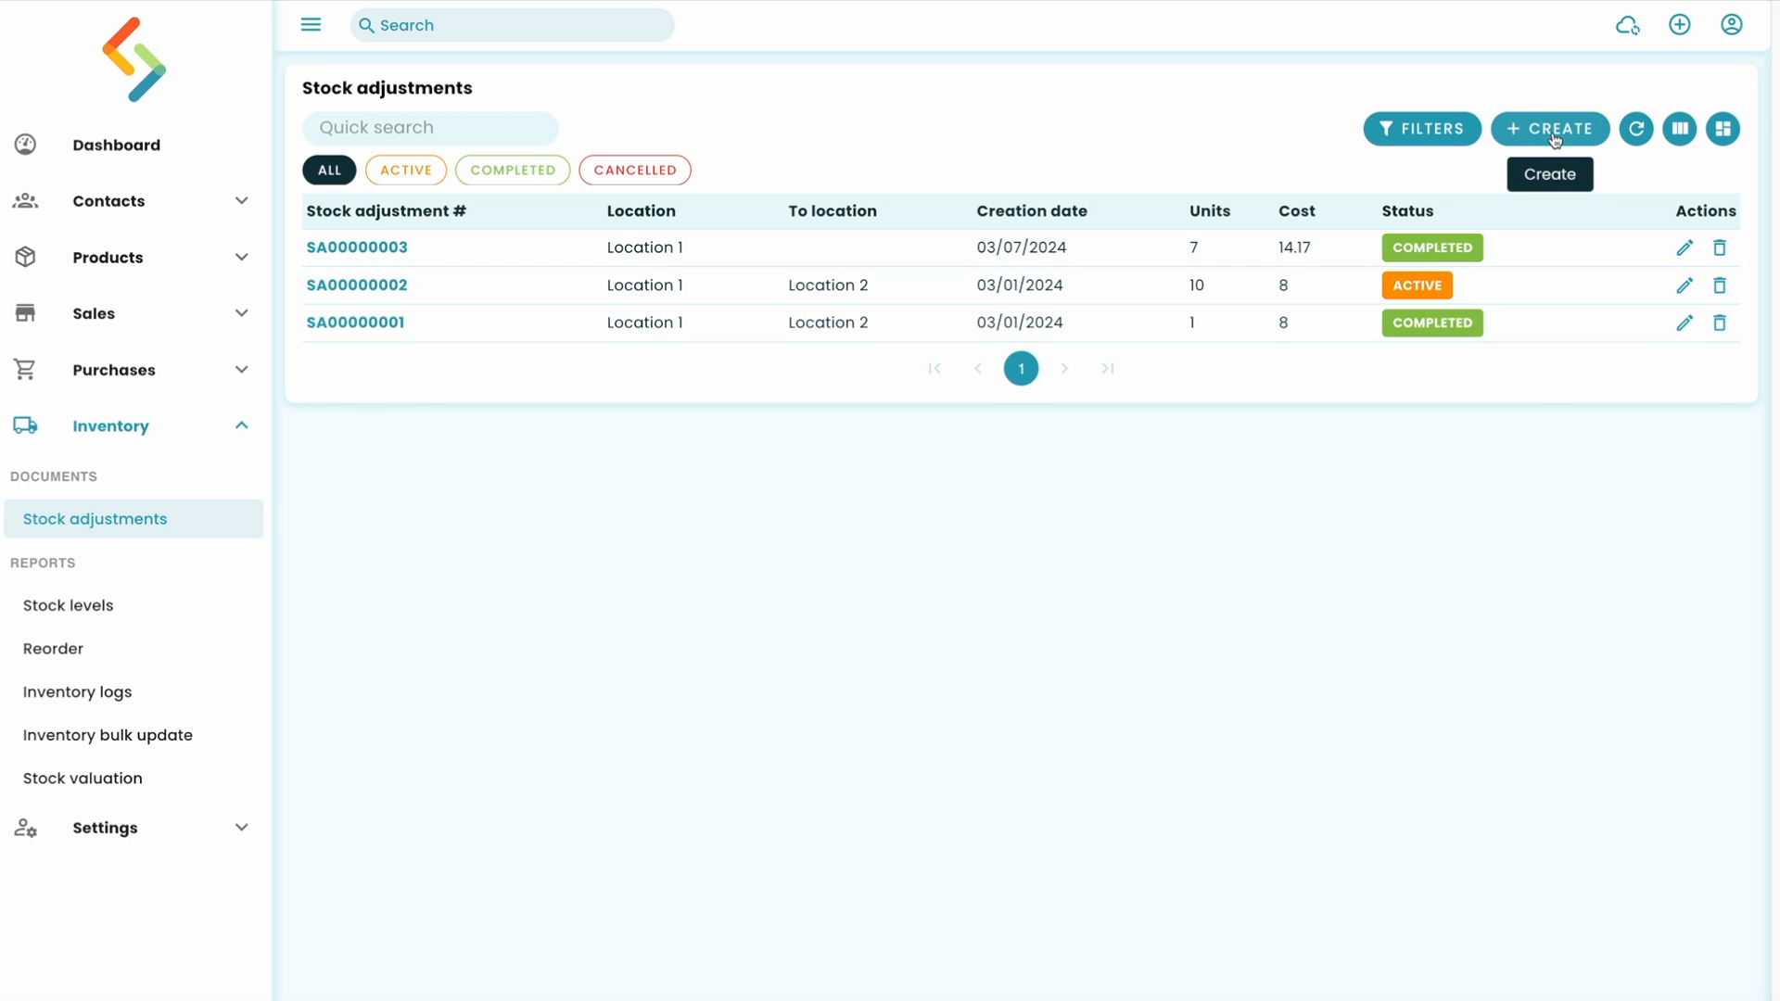
left_click(1549, 128)
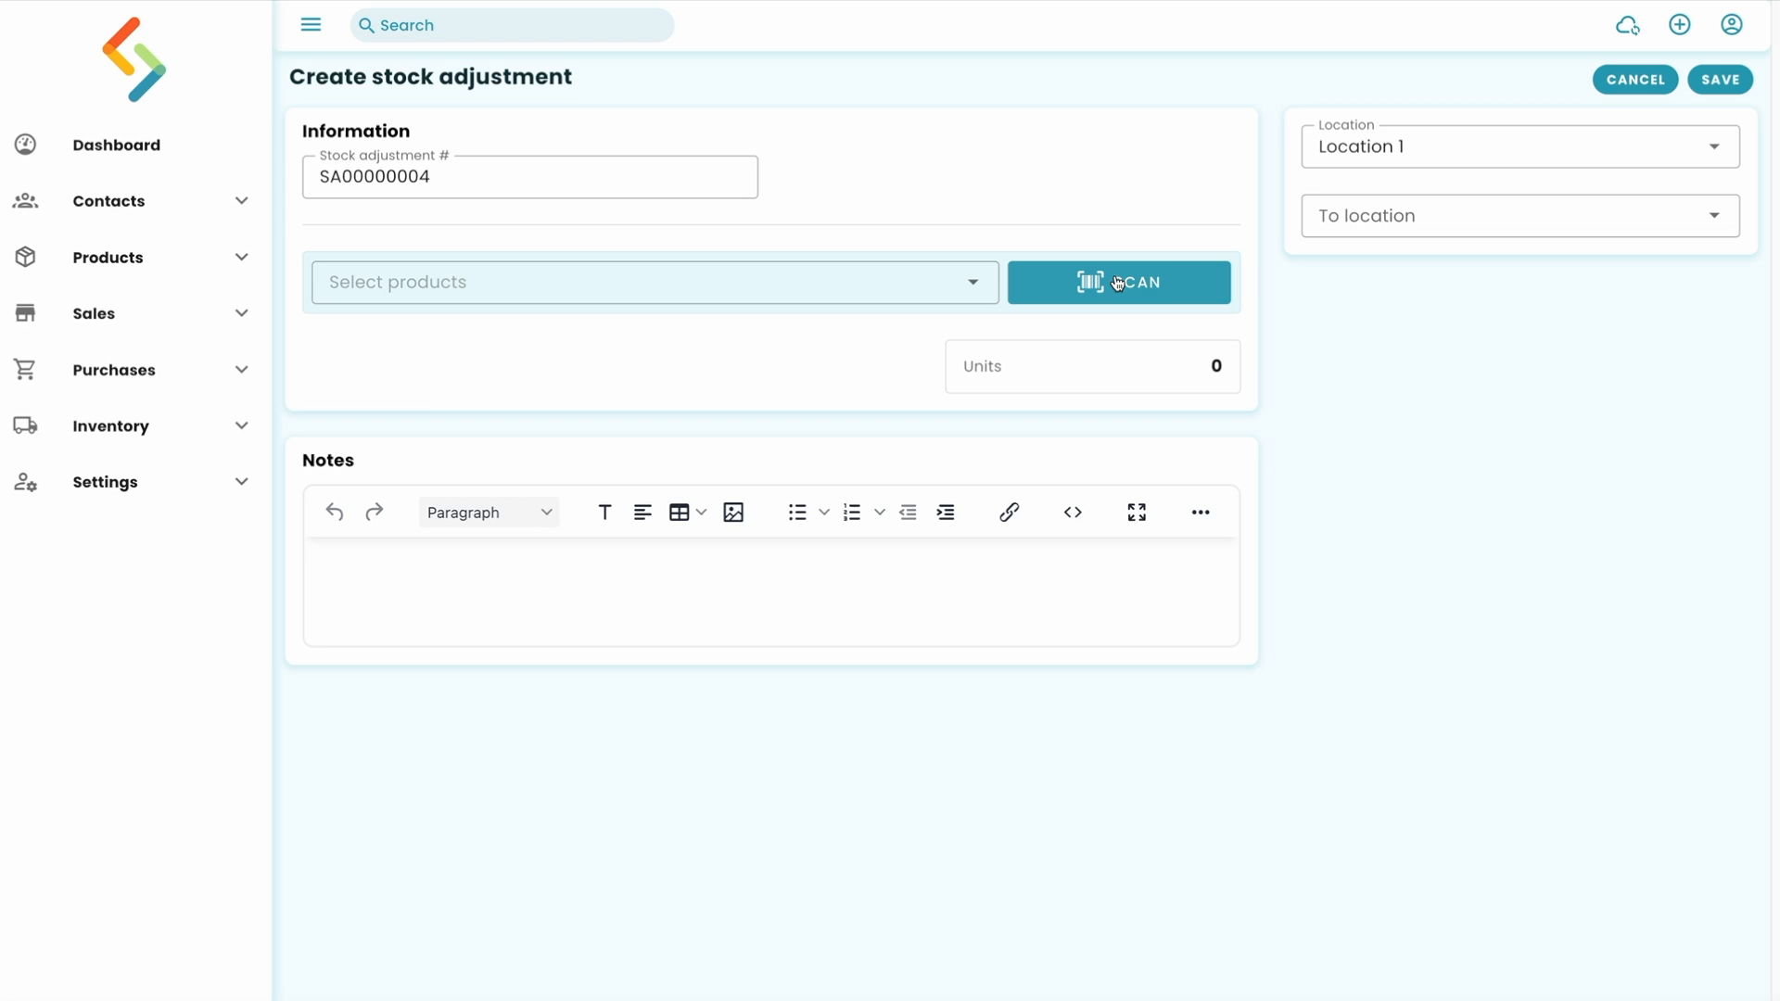
left_click(1118, 282)
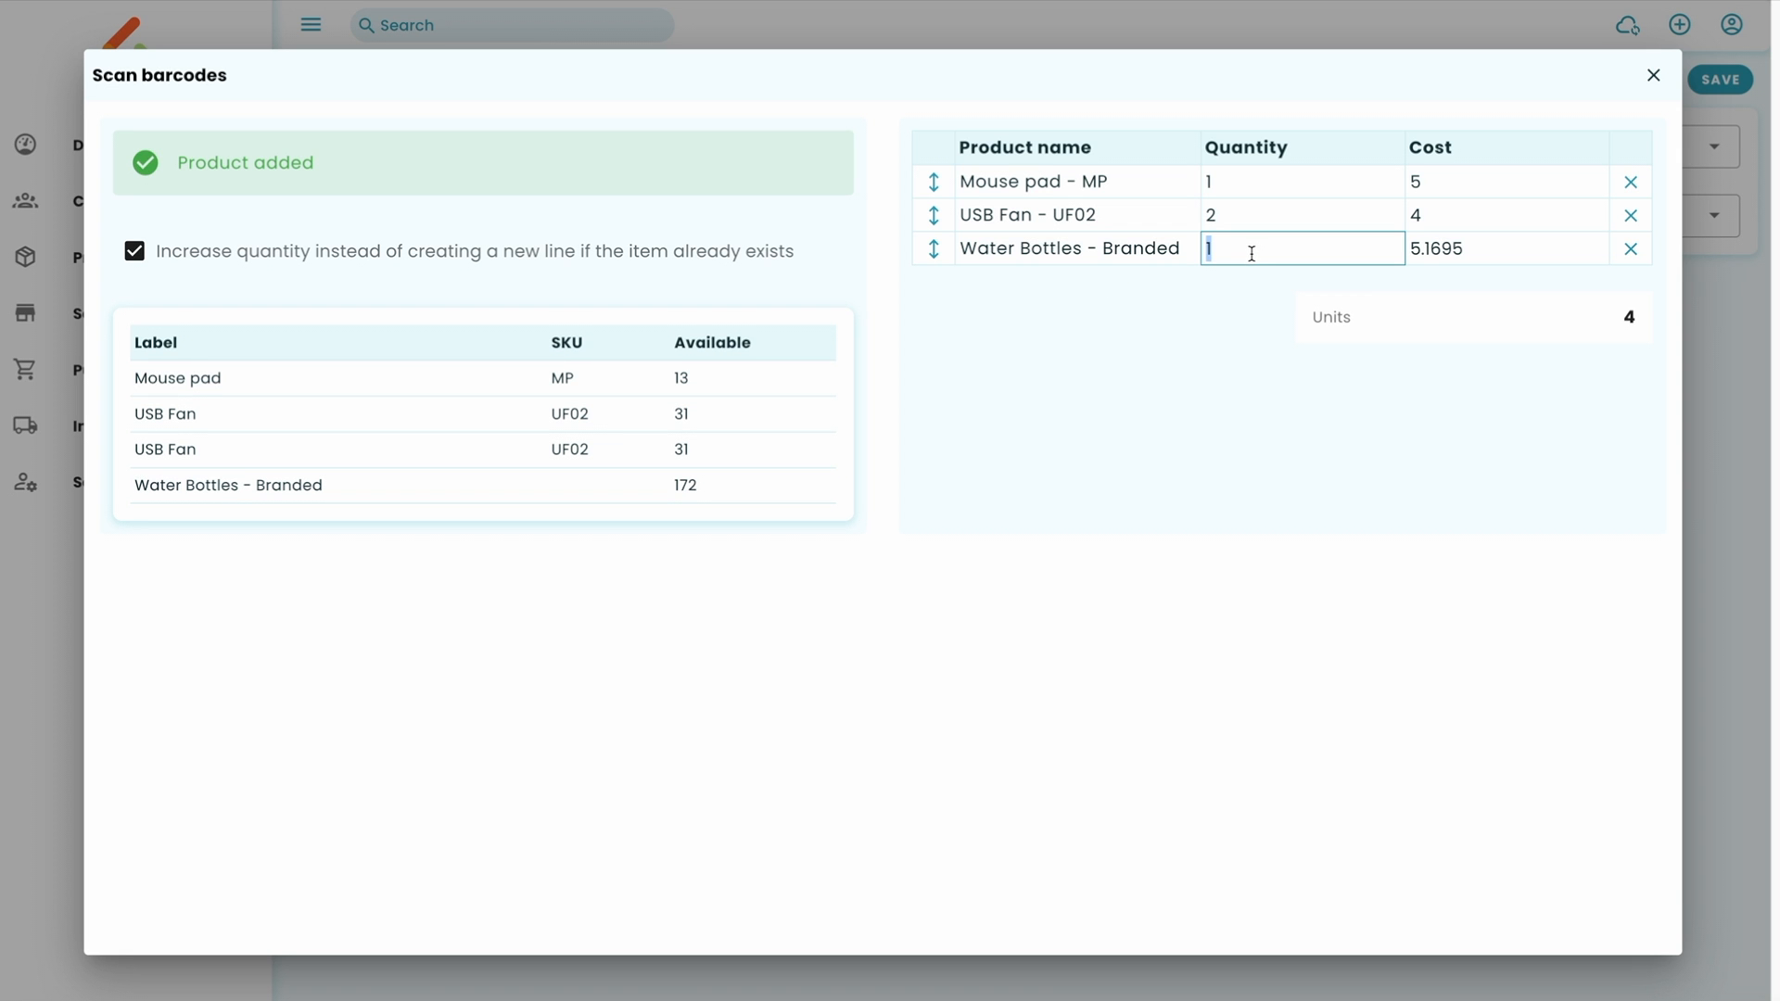
type("5")
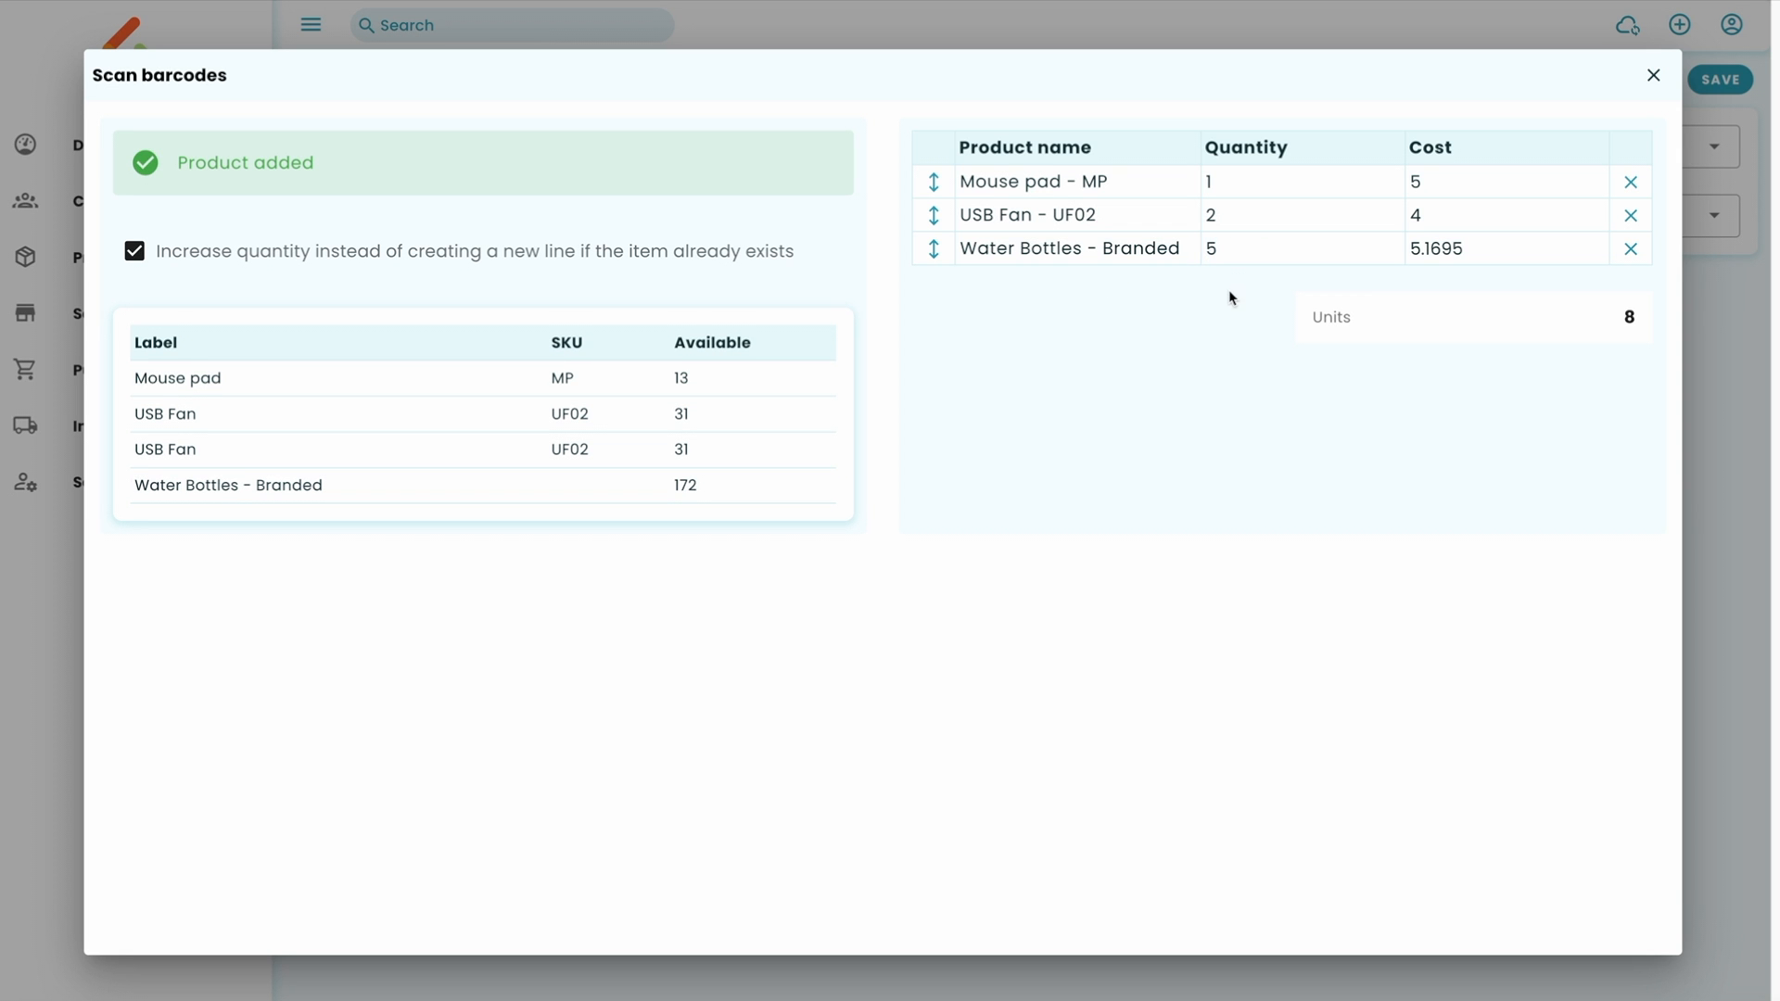
left_click(1653, 75)
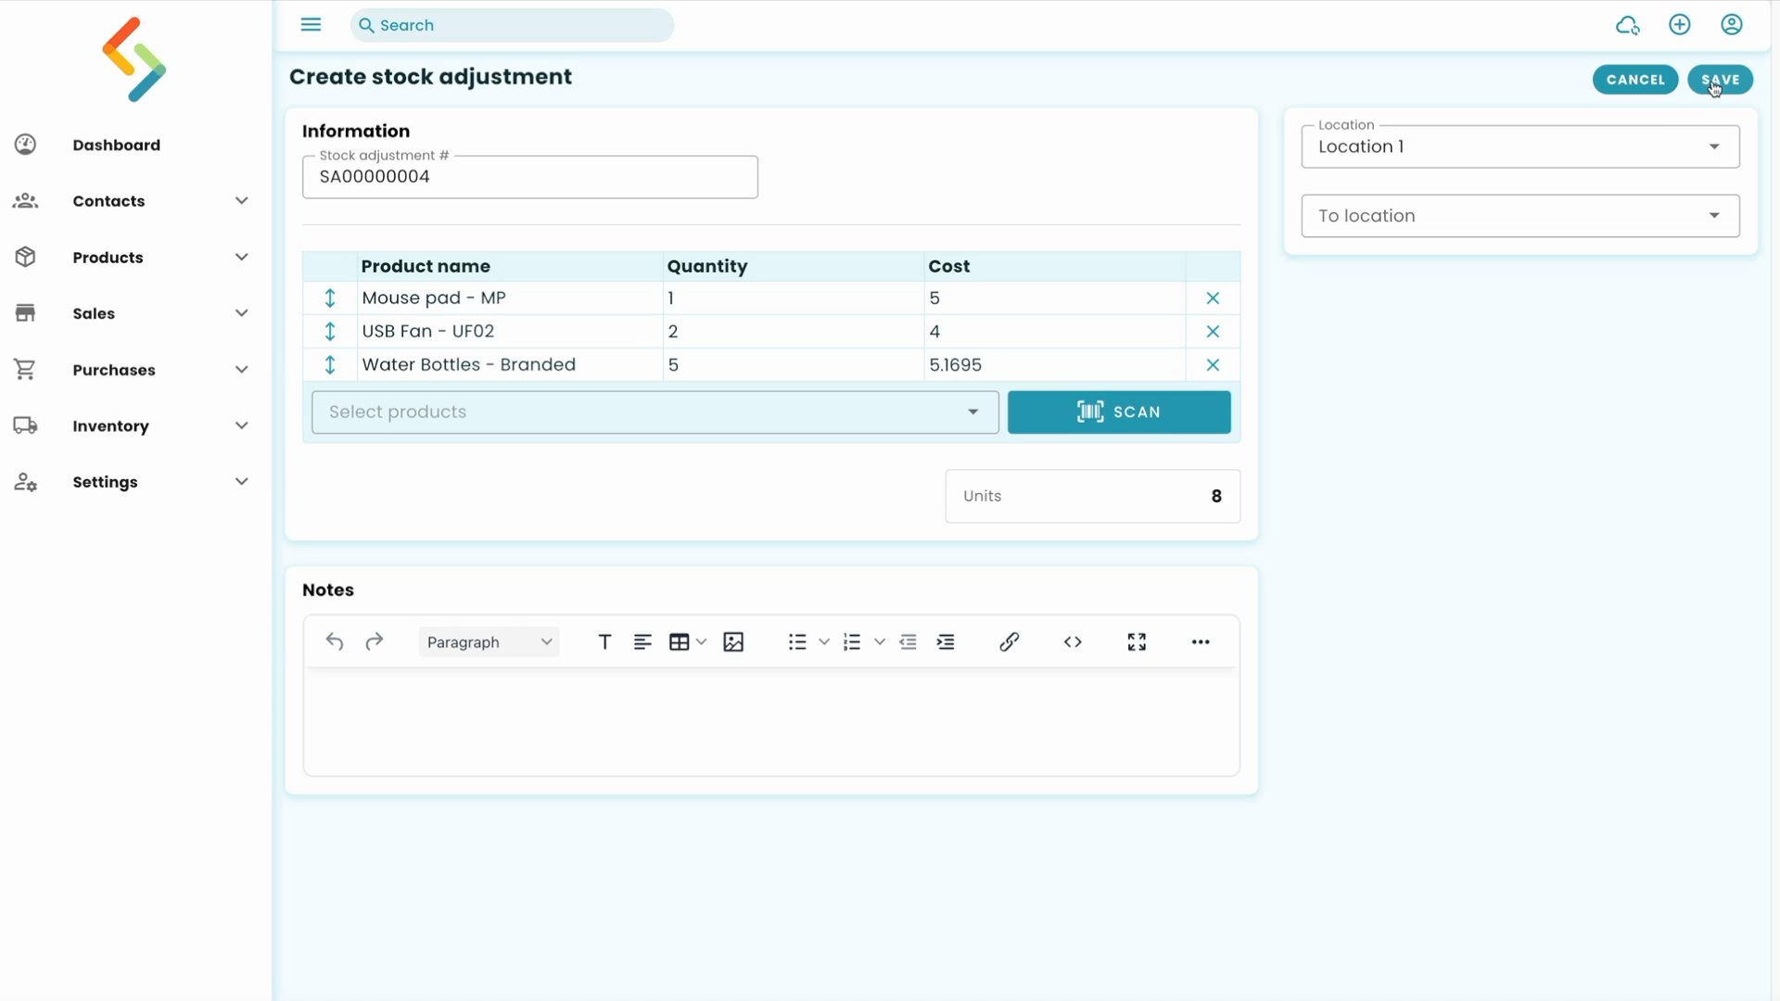
- Save and complete stock adjustment SA00000004, then go to the sales orders list
left_click(1718, 78)
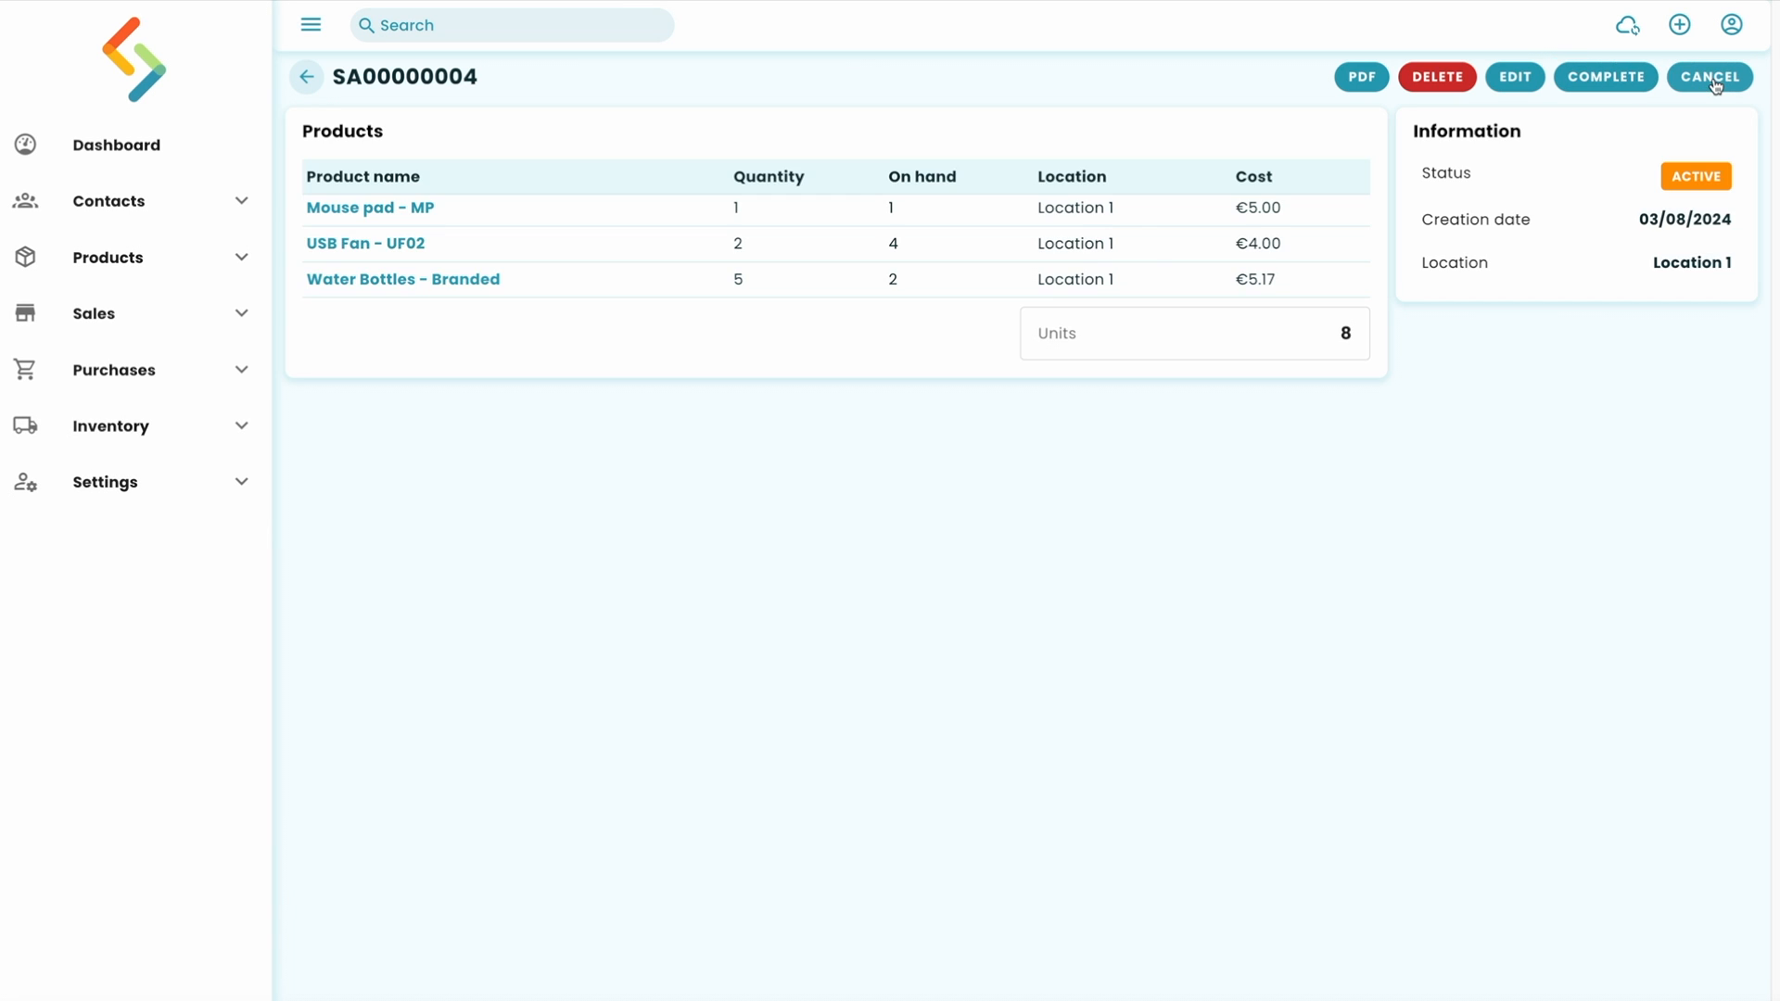
left_click(1605, 76)
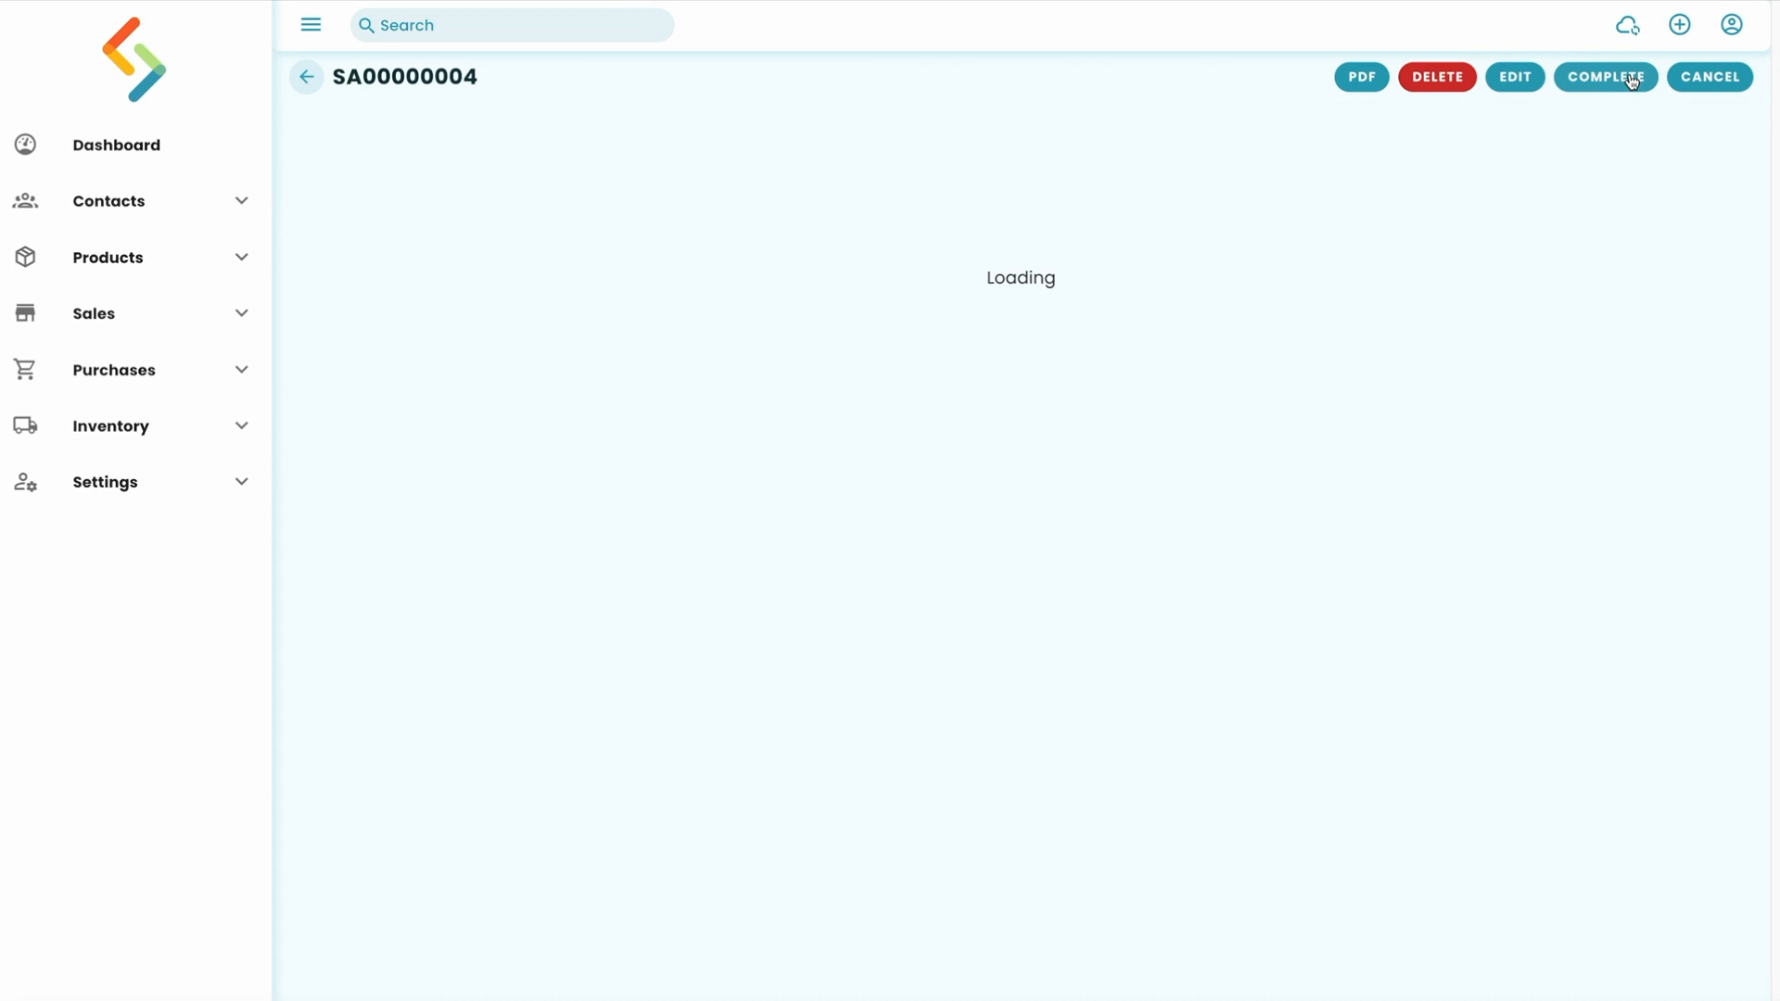
left_click(1605, 76)
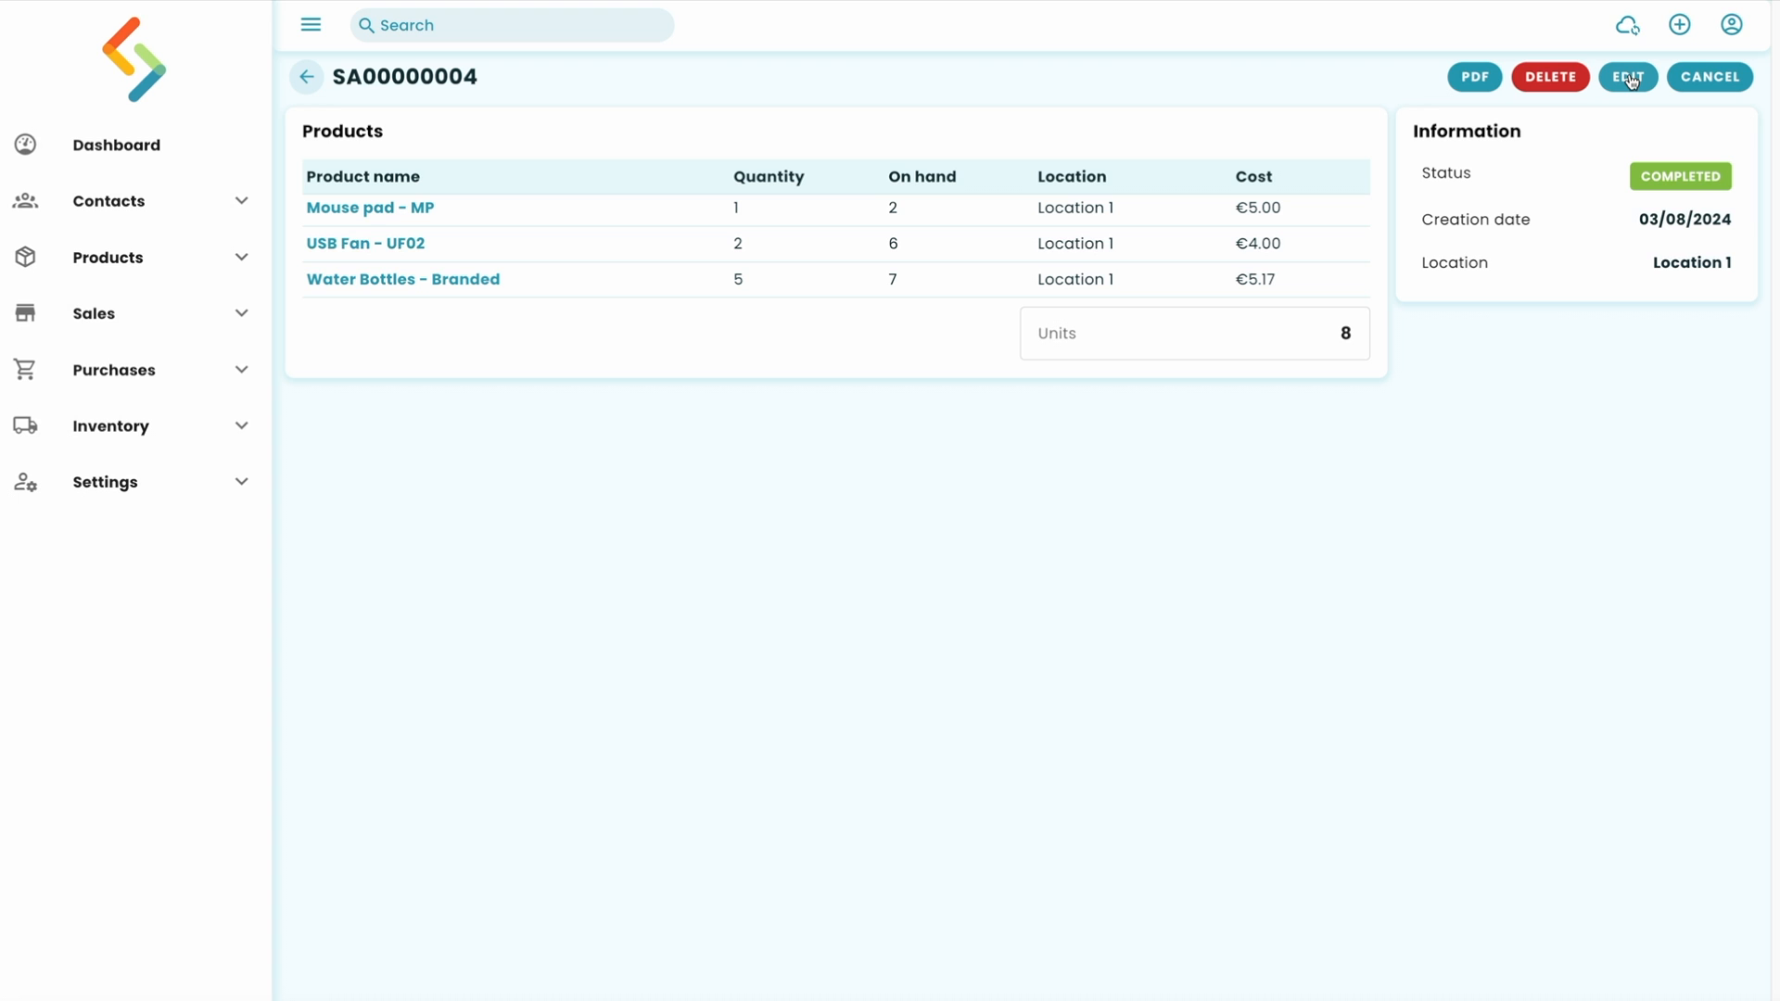
mouse_move(1630, 82)
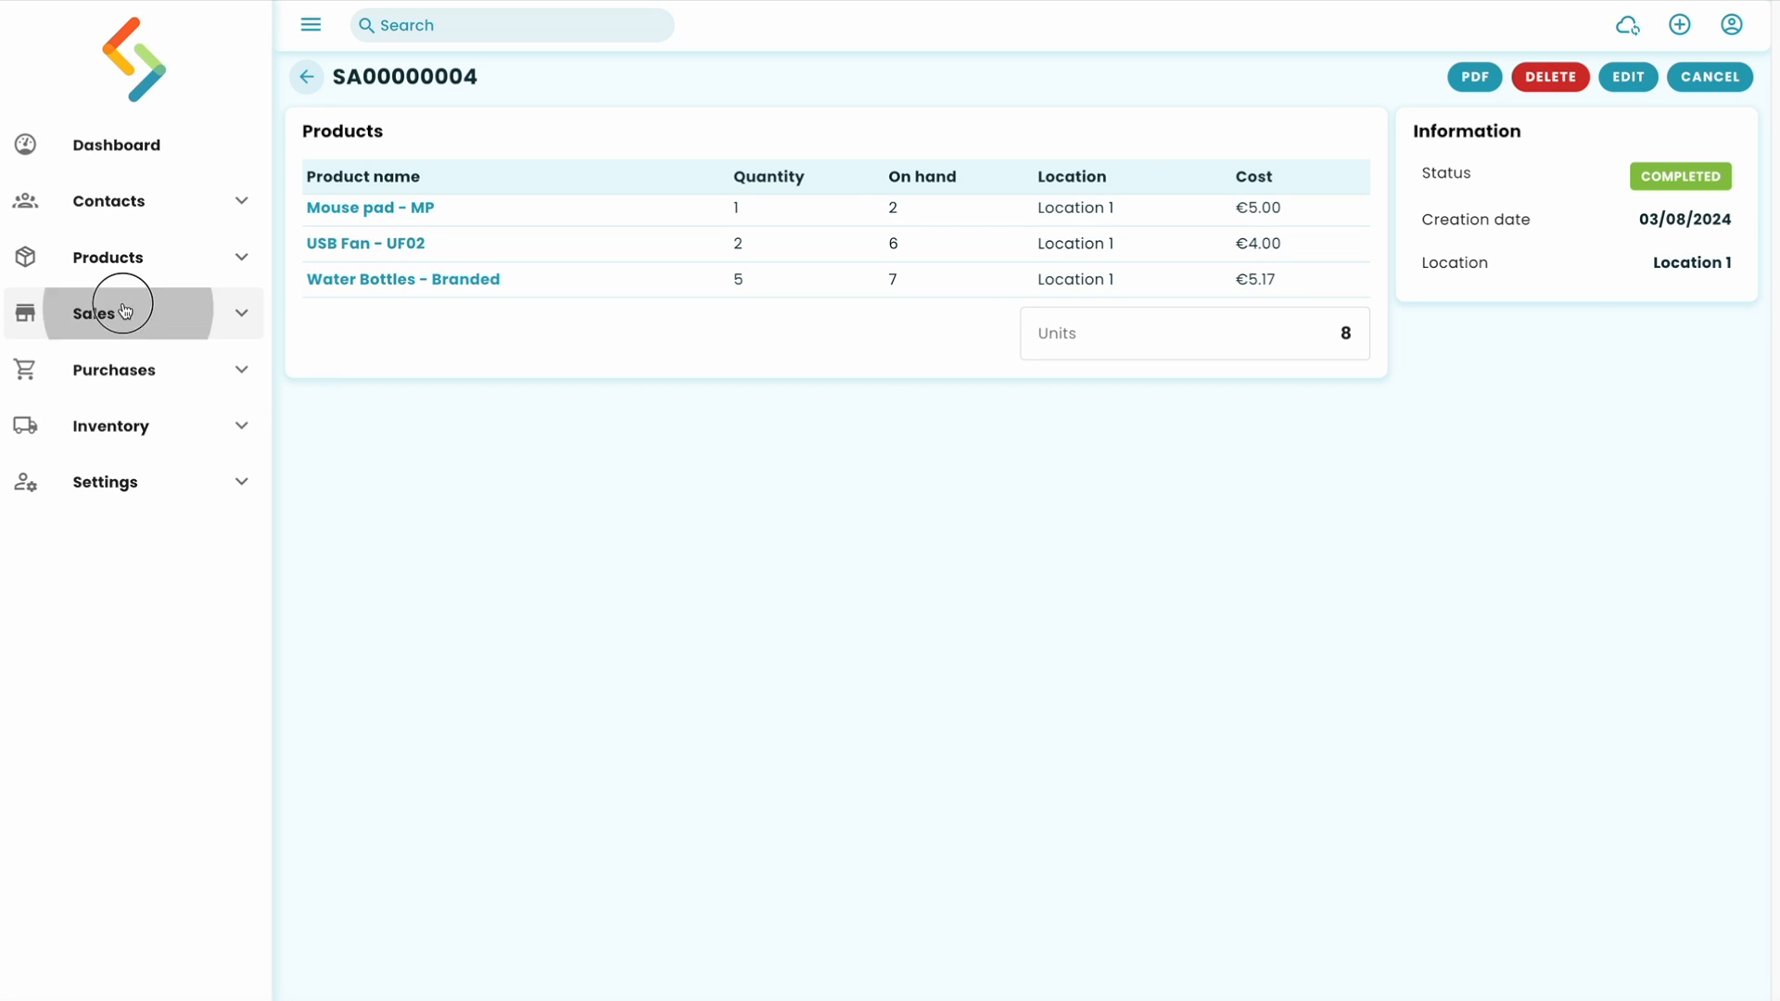
left_click(93, 313)
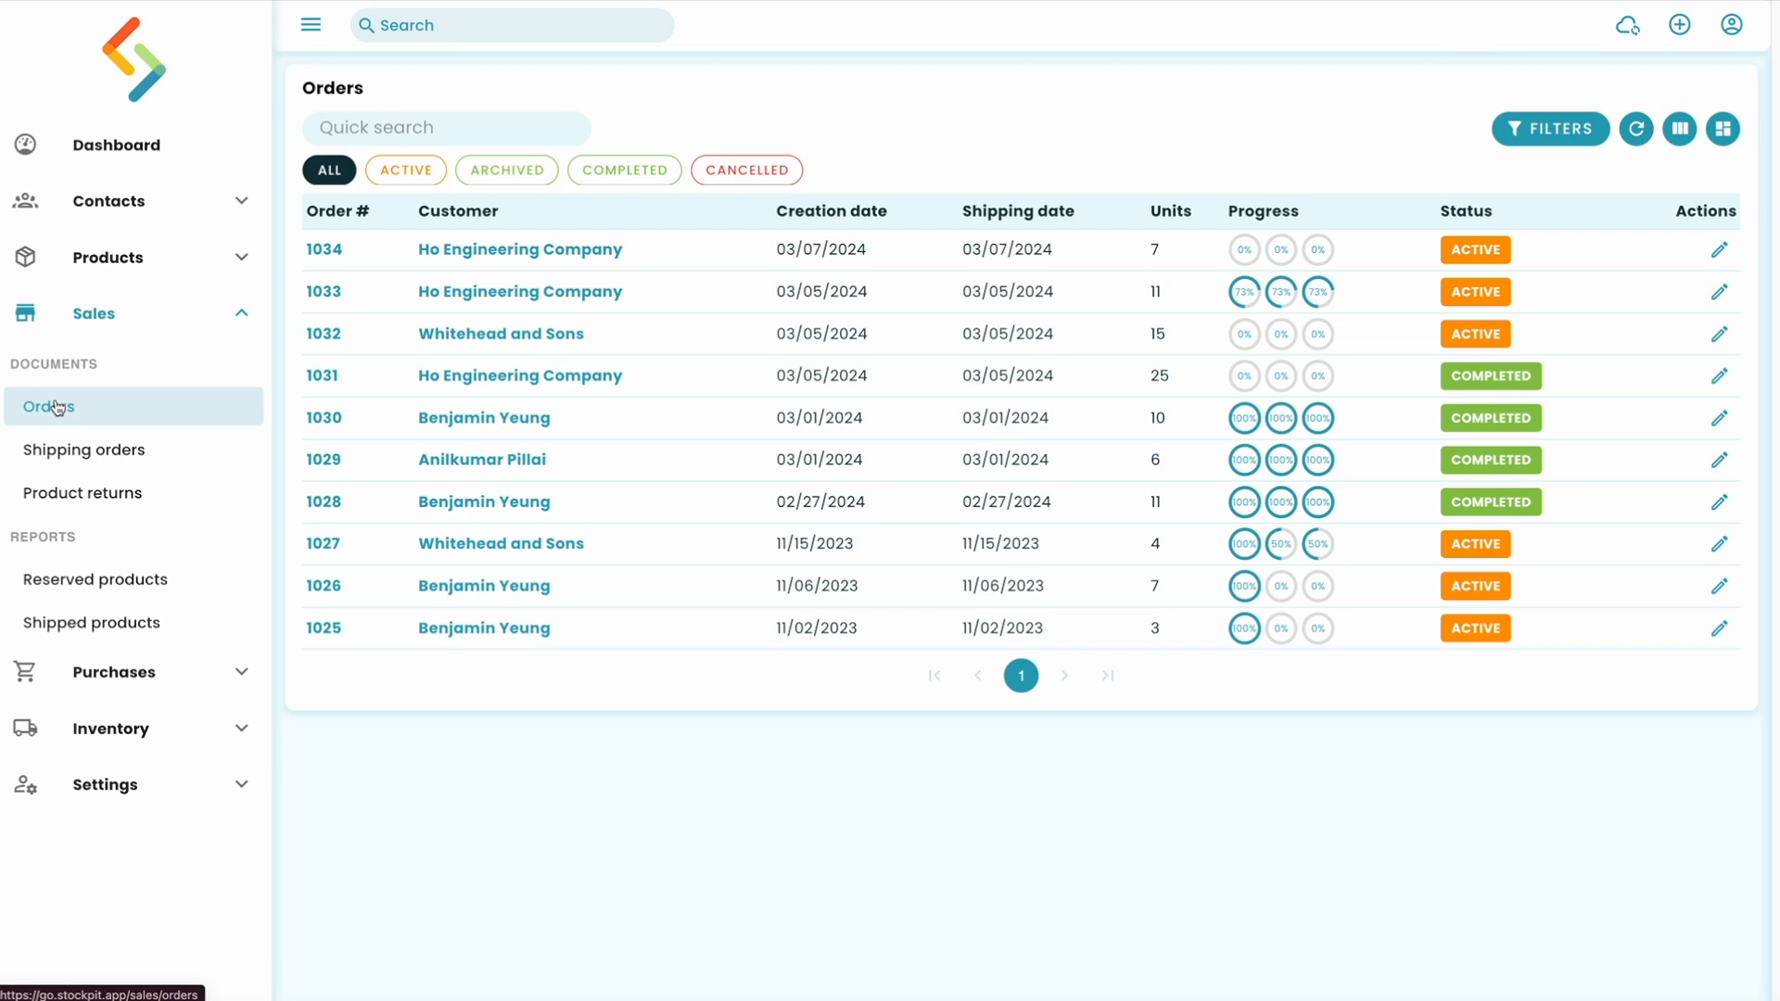
- Open sales order 1034, create shipping order SHO00000009, and start its barcode scanning
left_click(323, 248)
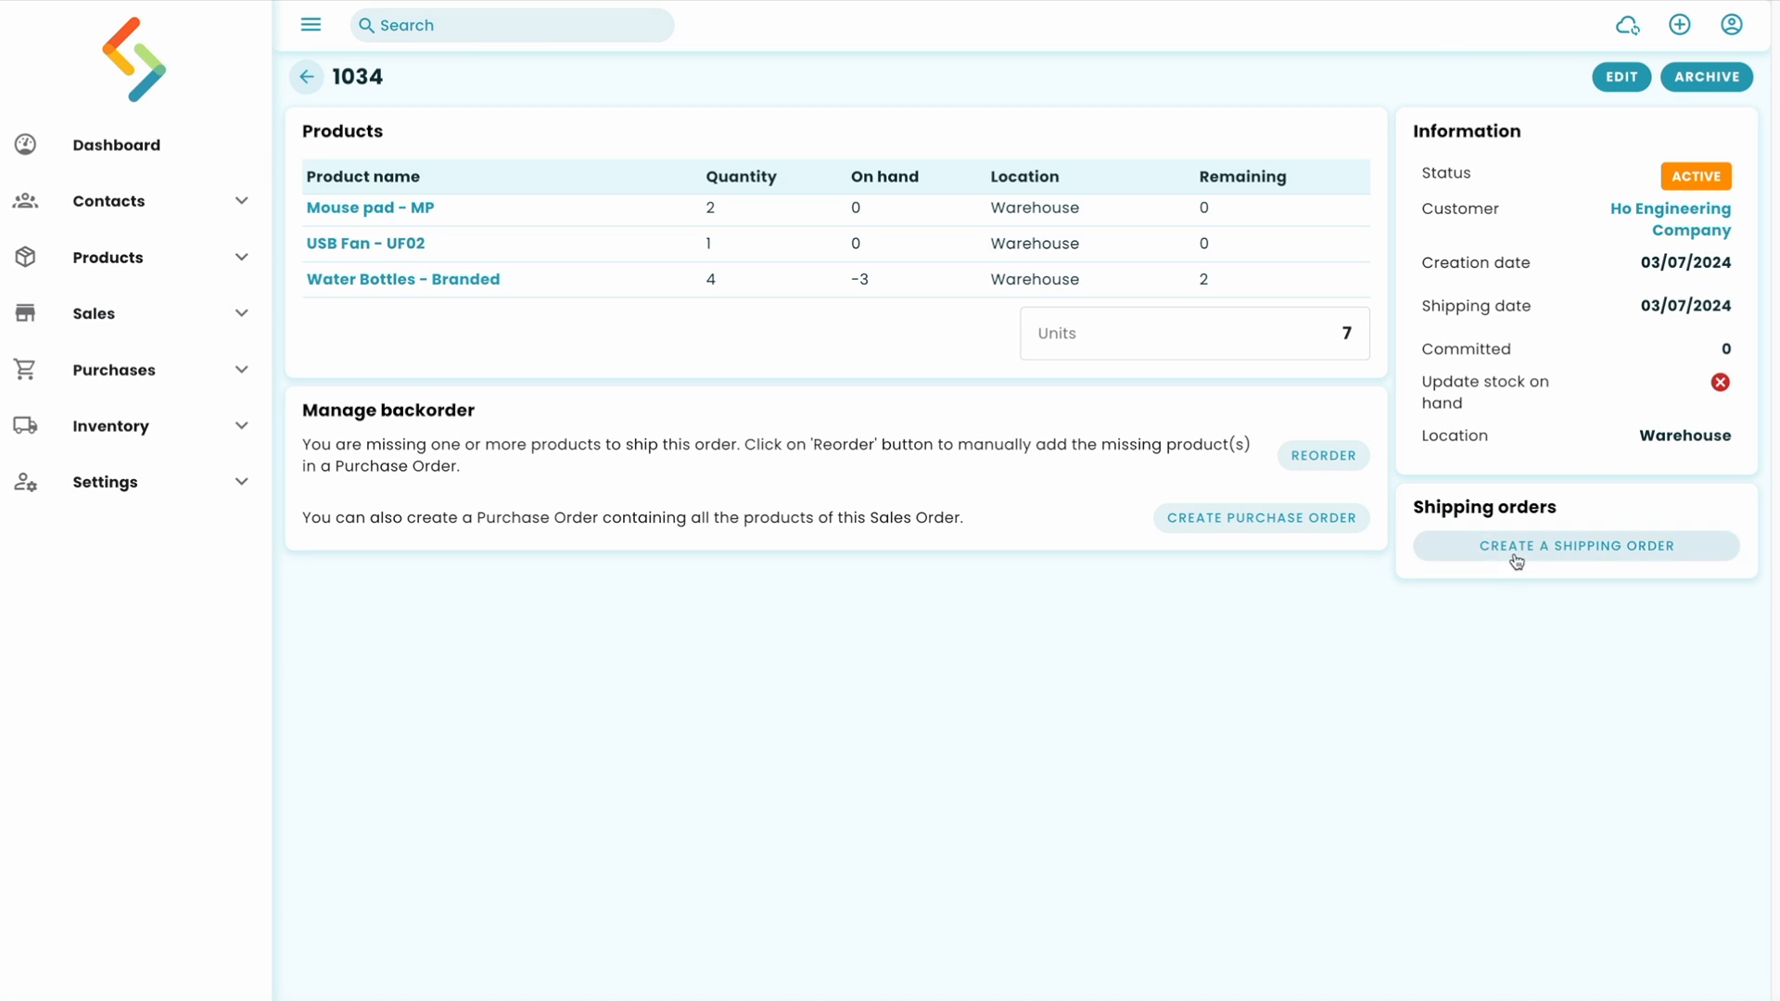
left_click(1574, 547)
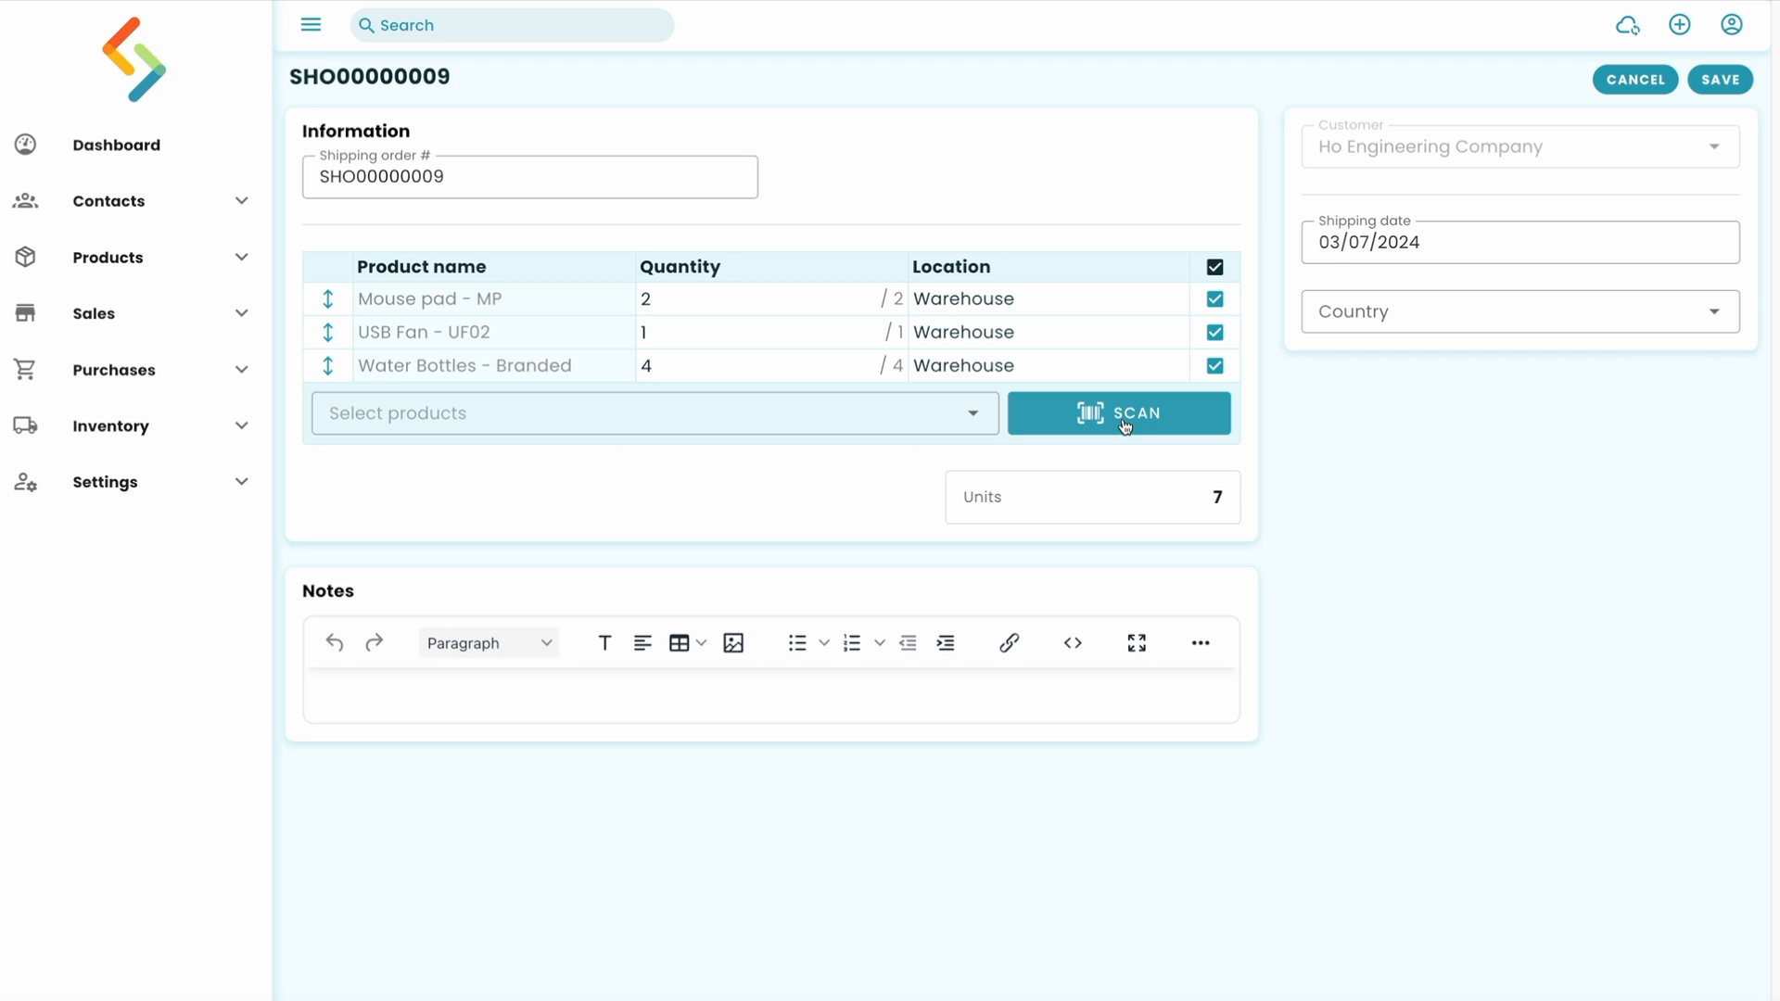
left_click(1118, 411)
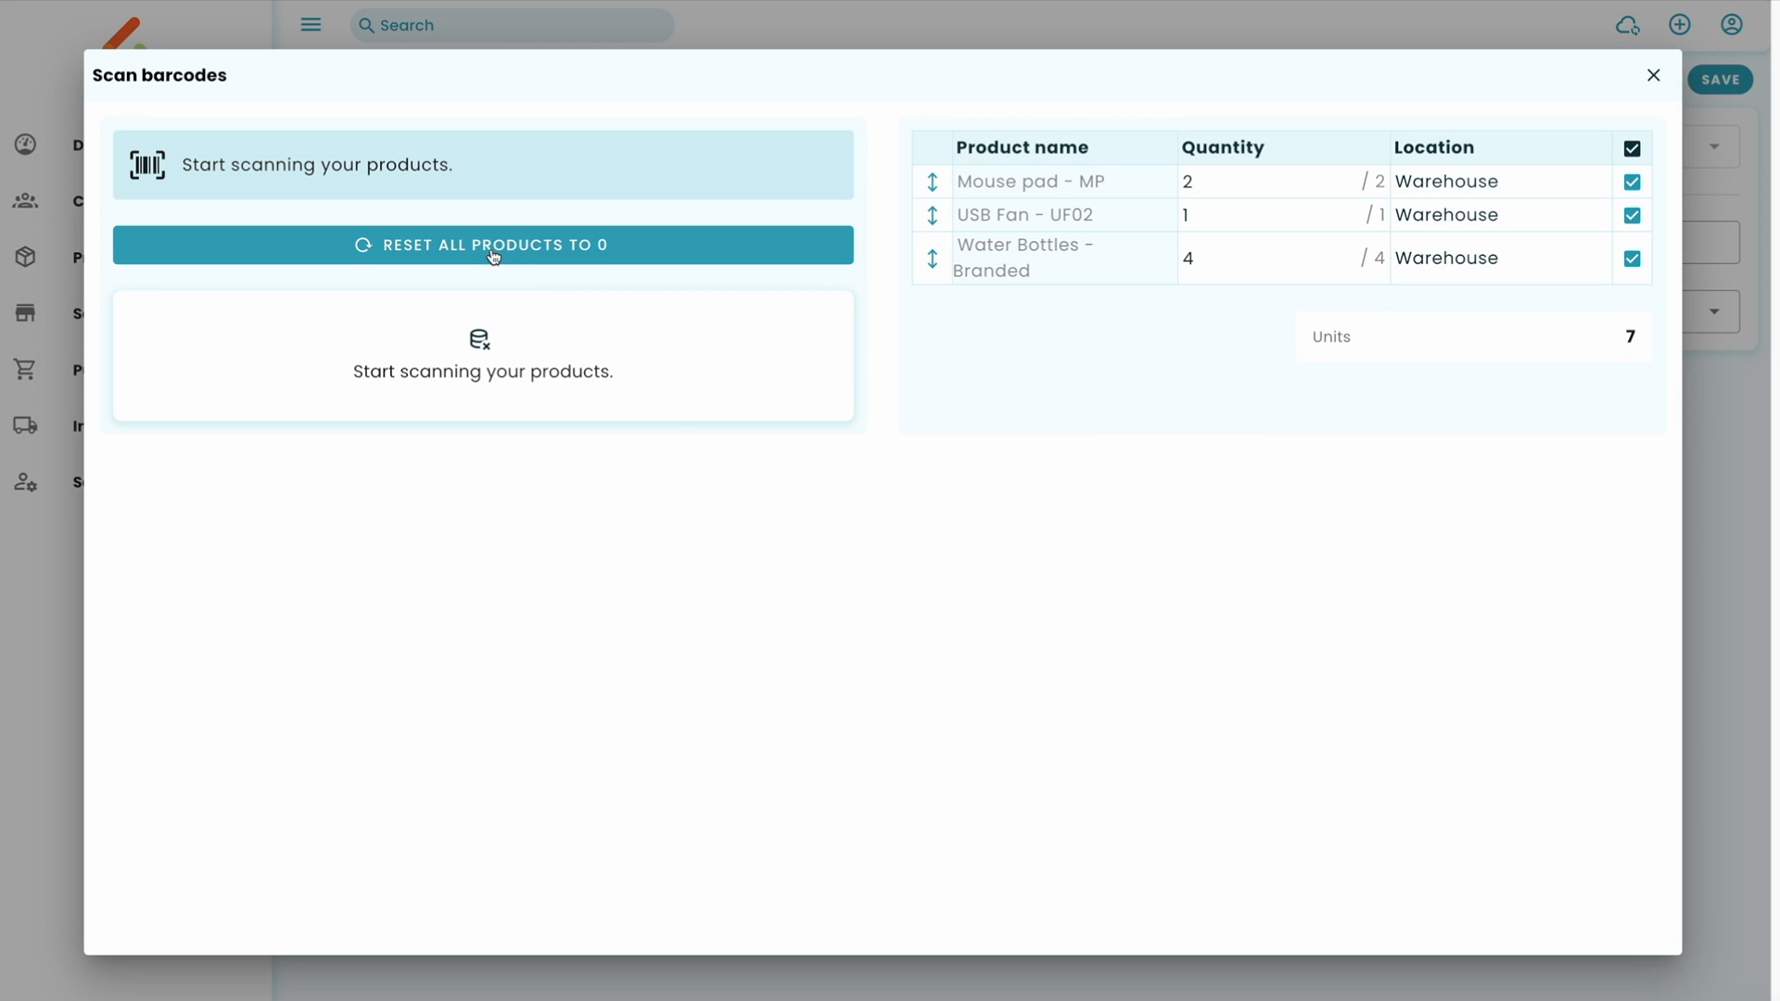
- Reset scanned quantities to zero, rescan all 7 units, and save SHO00000009
left_click(481, 244)
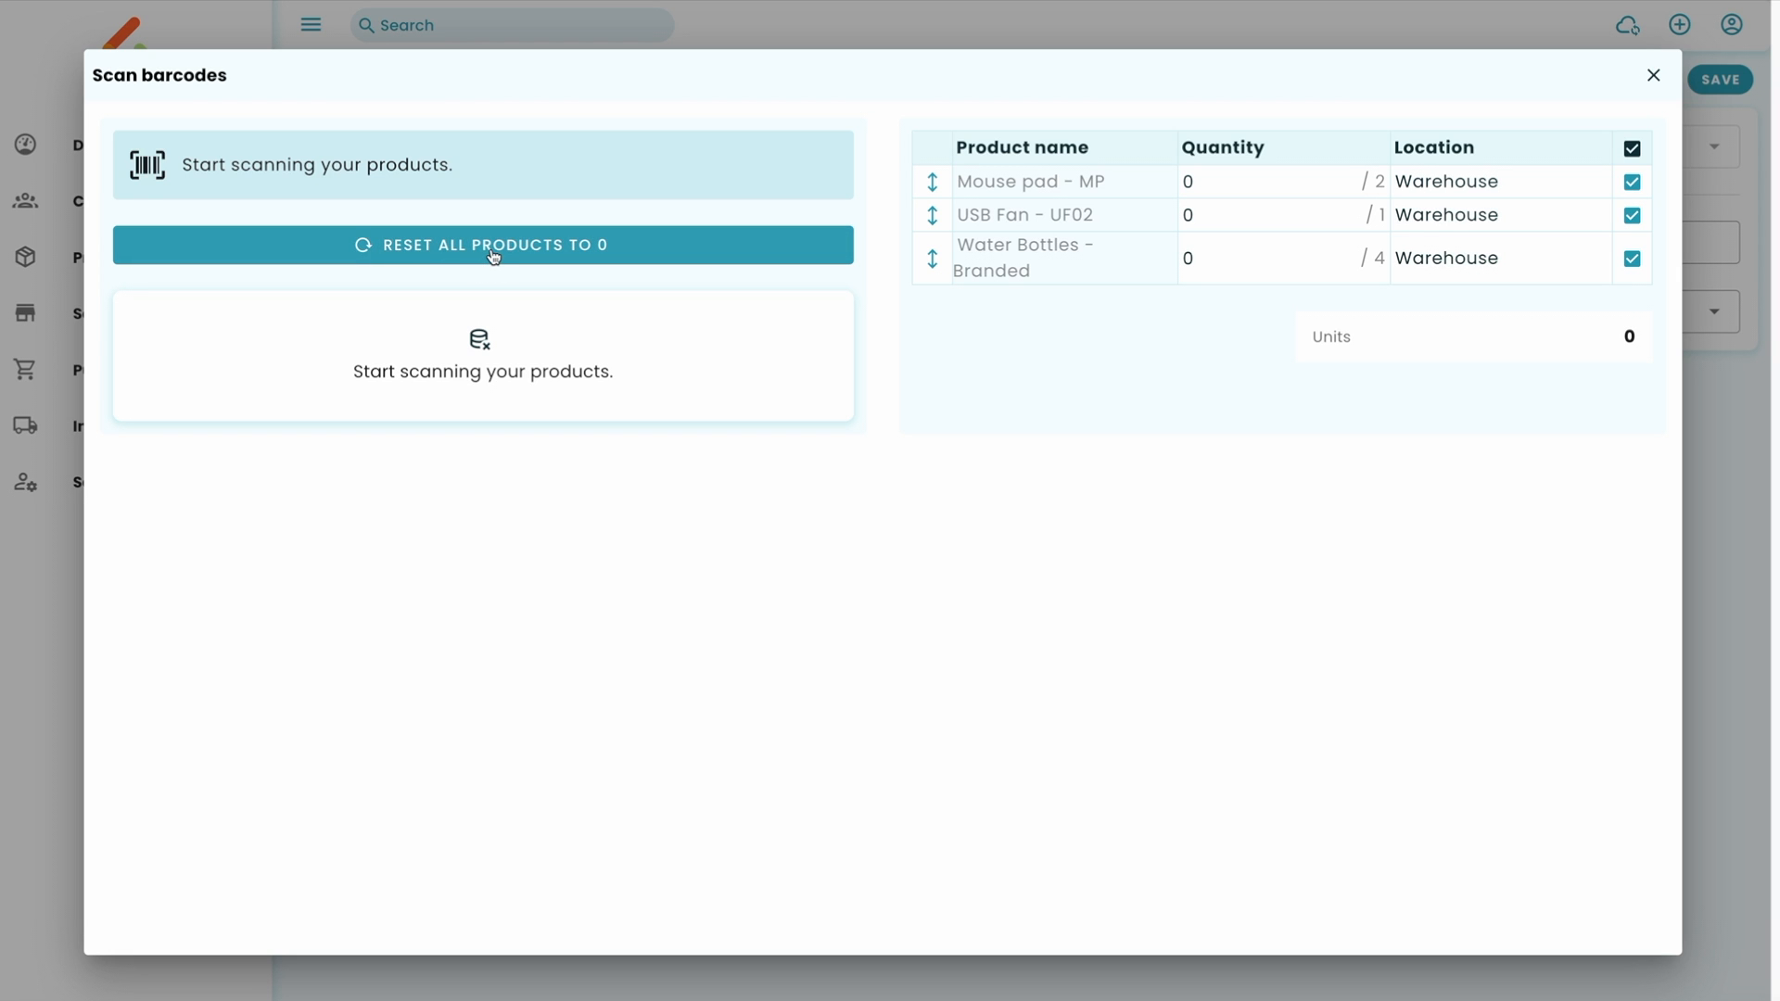
mouse_move(906, 234)
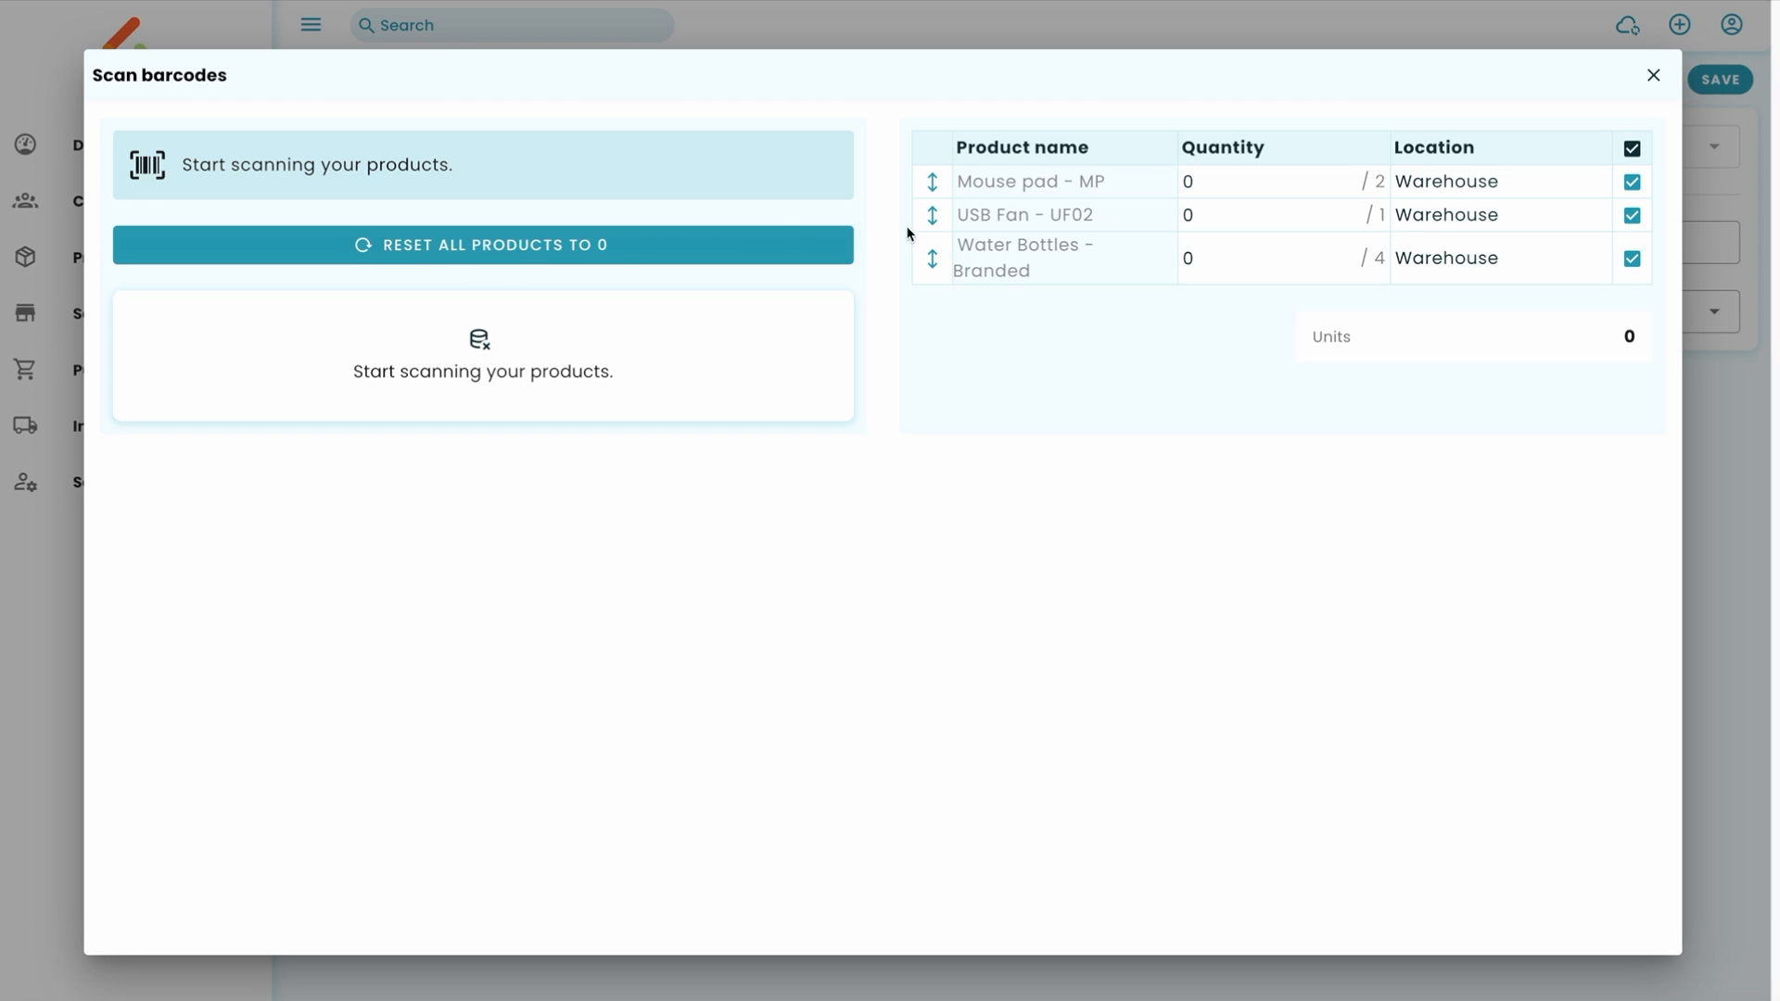
mouse_move(1168, 203)
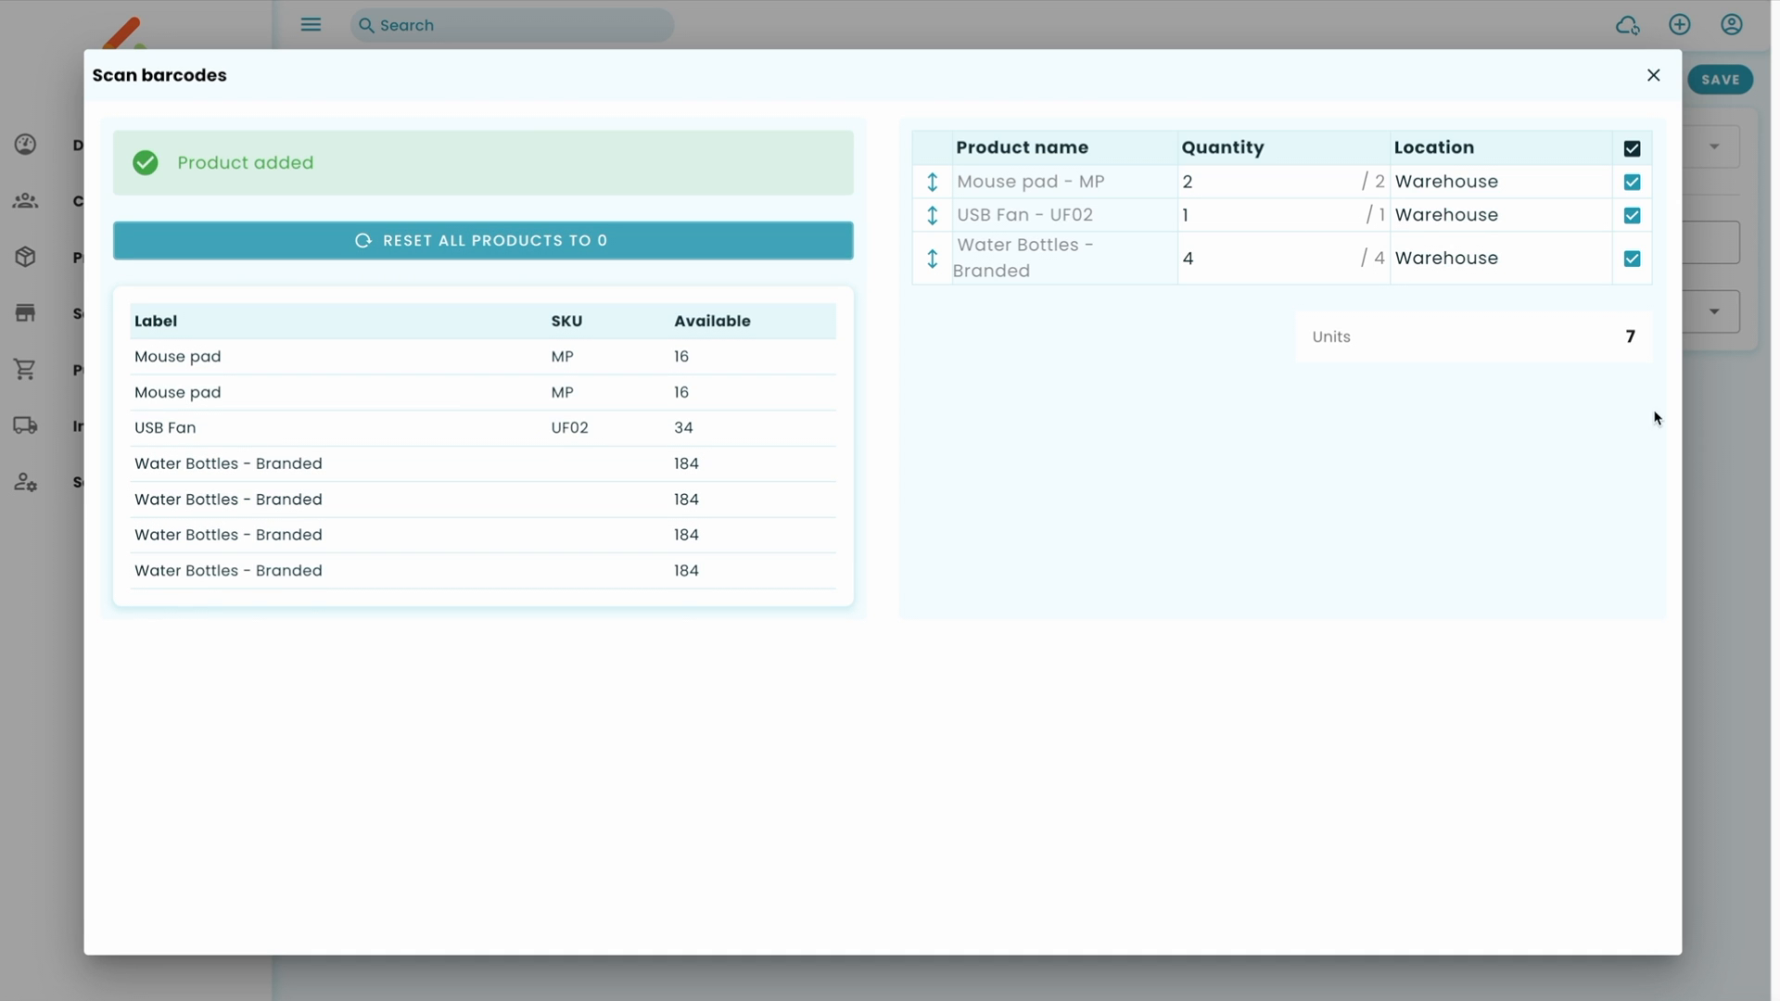
left_click(1653, 75)
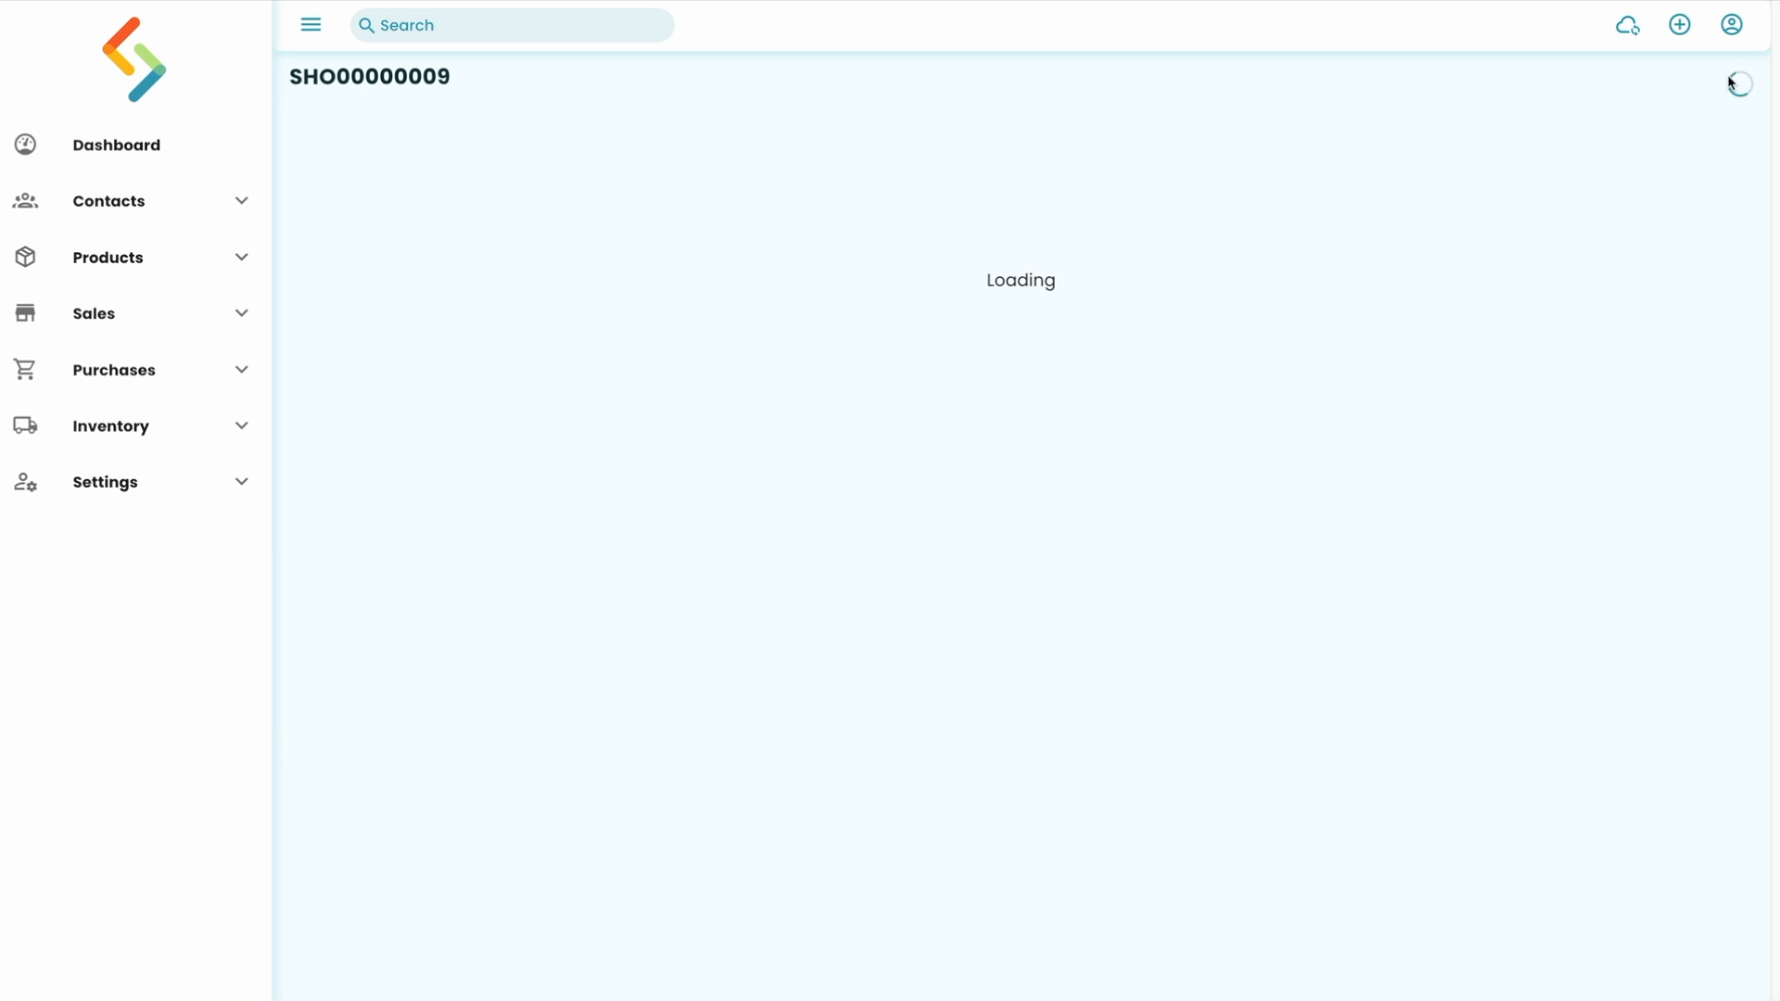